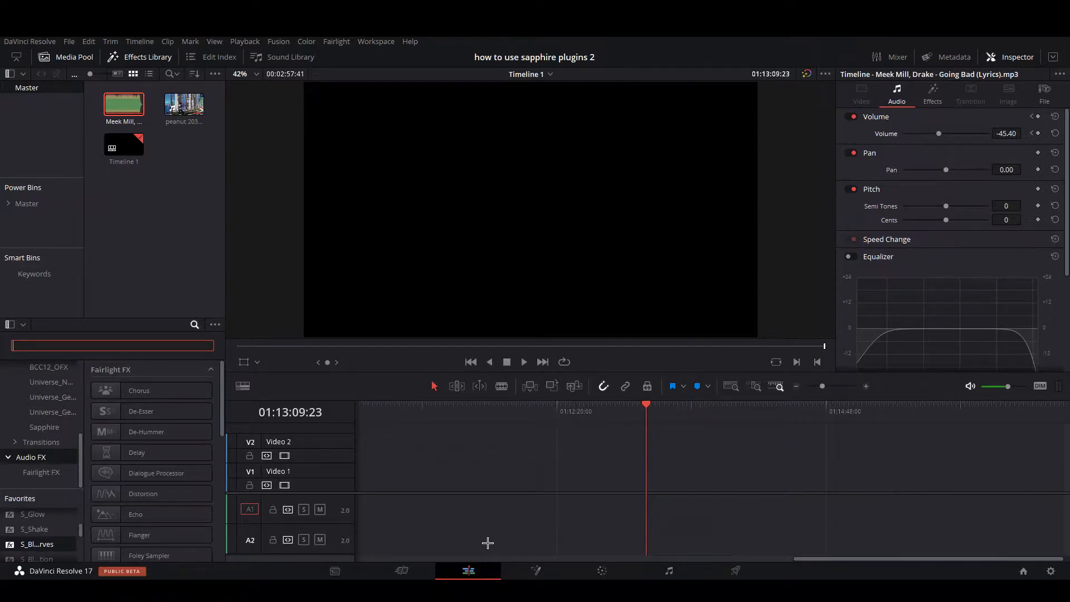
{"action": "mouse_move", "coordinate": [663, 430]}
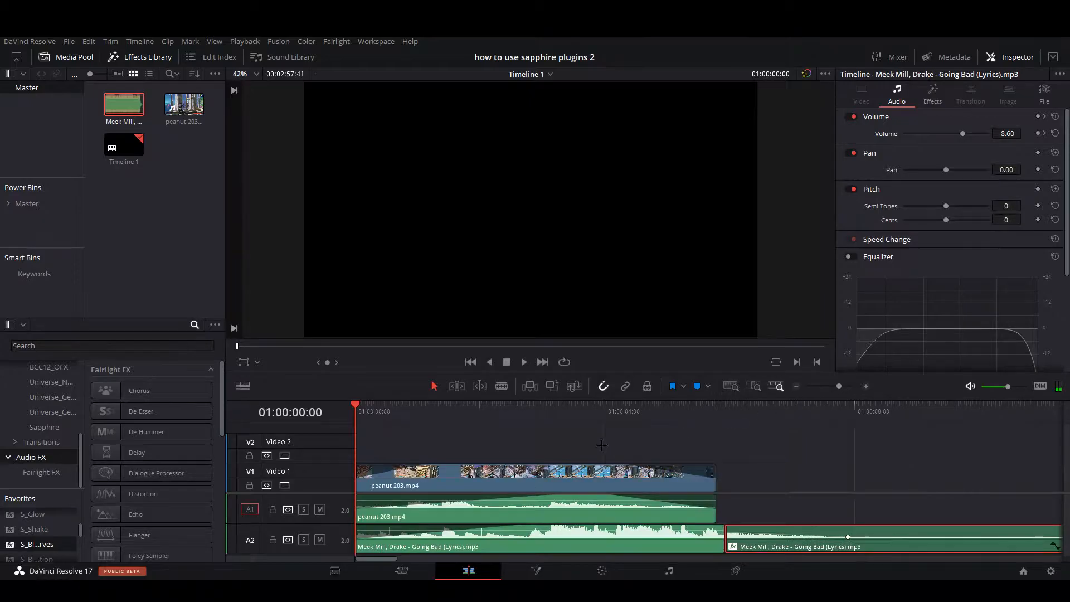
Step: Move the playhead to the timeline start and zoom into the Fortnite clip and music track
{"action": "left_click", "coordinate": [524, 361]}
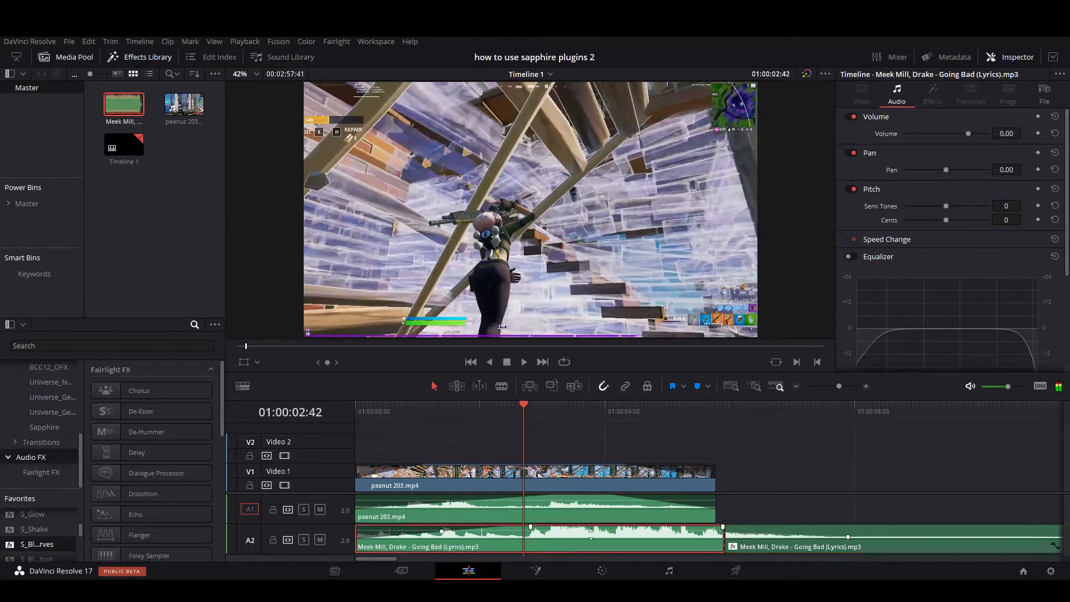
{"action": "left_click_drag", "start_coordinate": [968, 133], "coordinate": [962, 133]}
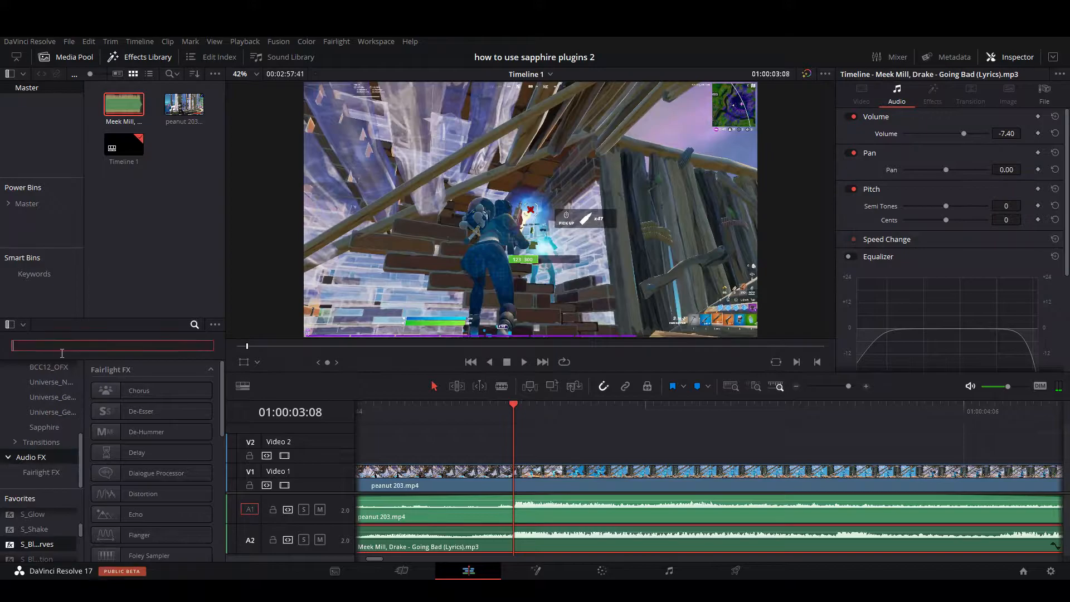
Step: Search 'adj' and place an Adjustment Clip on Video 2 above the gameplay footage
{"action": "type", "text": "adj"}
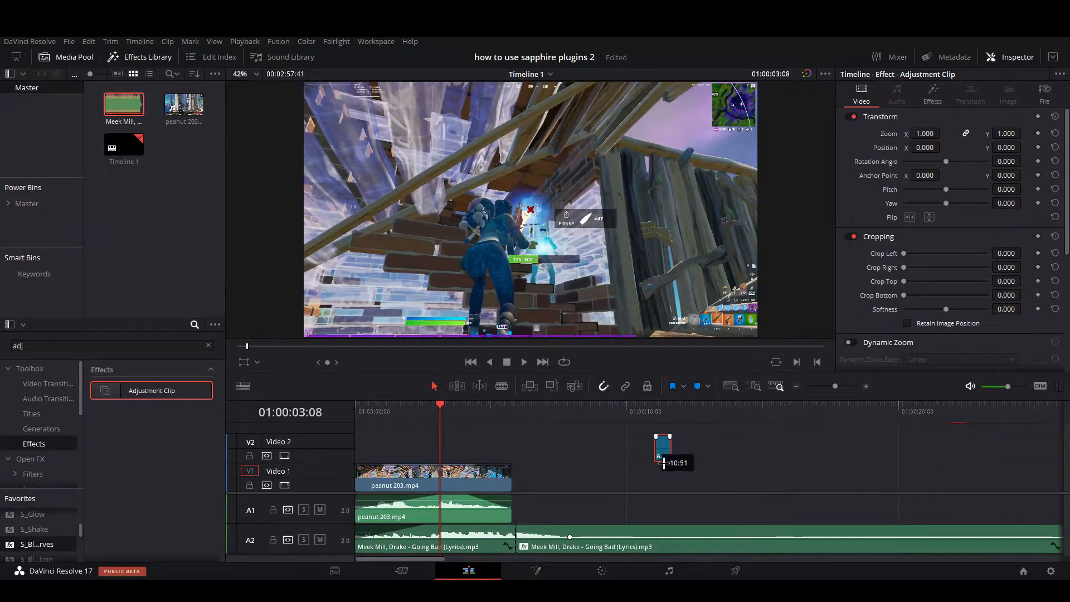
{"action": "left_click_drag", "start_coordinate": [673, 452], "coordinate": [448, 447]}
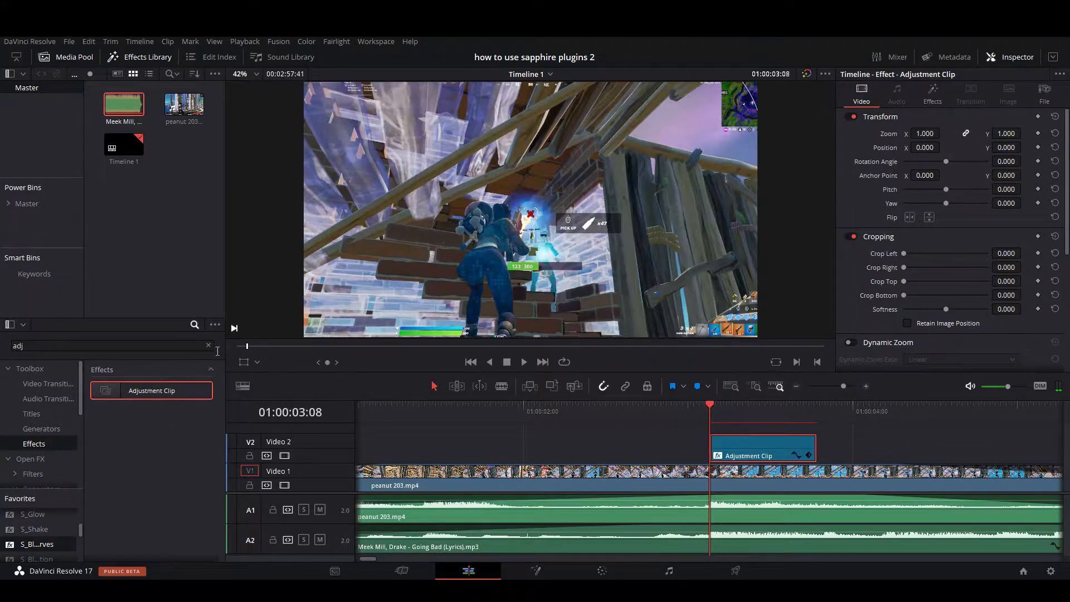
Step: Search 's_shake' in Open FX and apply S_Shake to the adjustment clip
{"action": "type", "text": "s"}
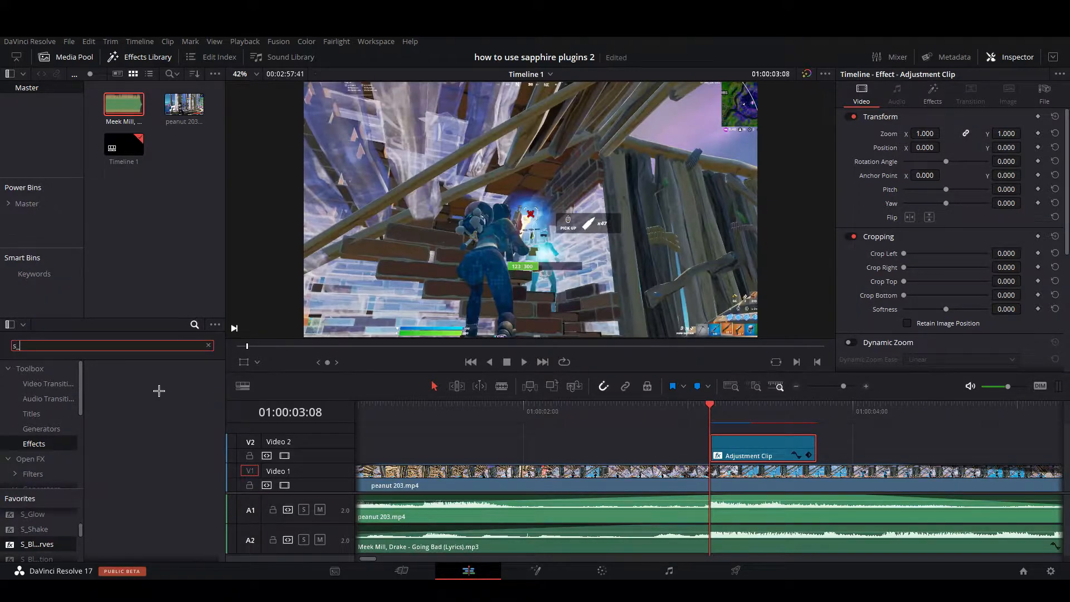
{"action": "type", "text": "_shake"}
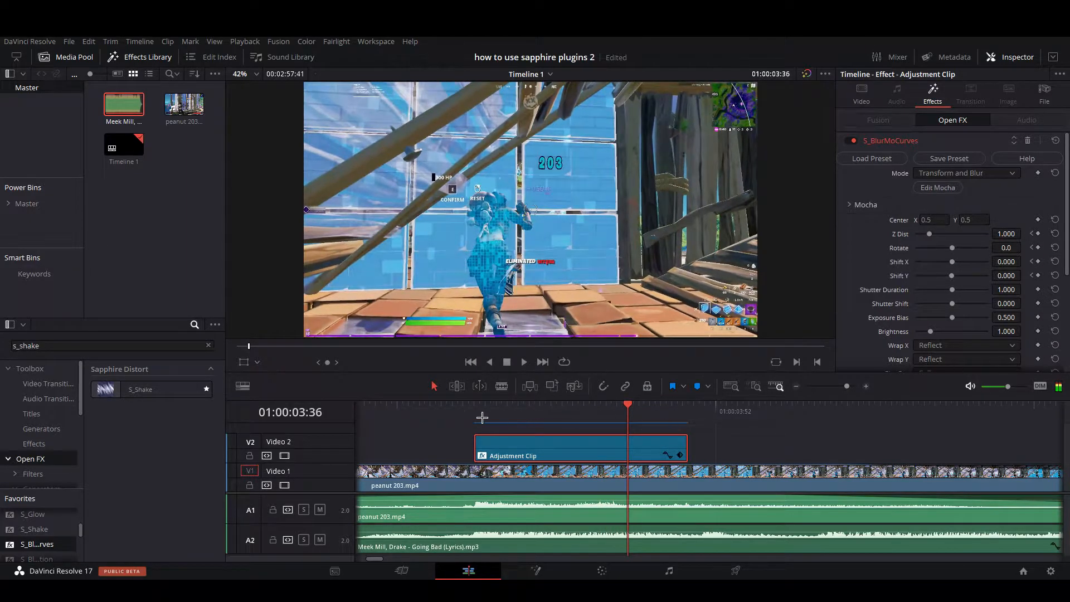
{"action": "left_click_drag", "start_coordinate": [628, 404], "coordinate": [566, 405]}
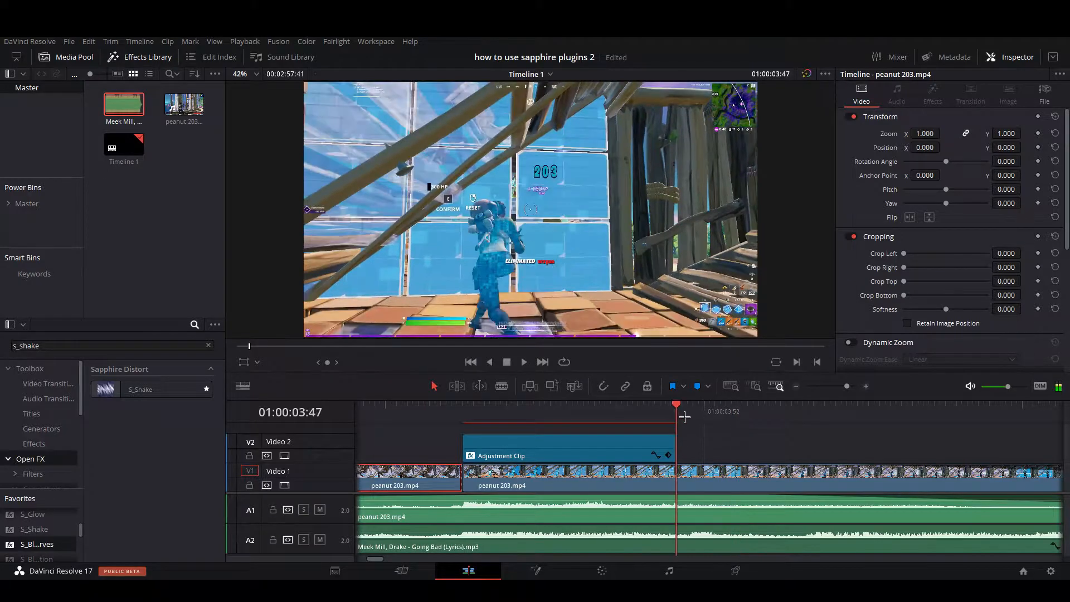
Step: Cut the V1 footage at the playhead and search 's_glow' for the middle piece
{"action": "left_click", "coordinate": [611, 404]}
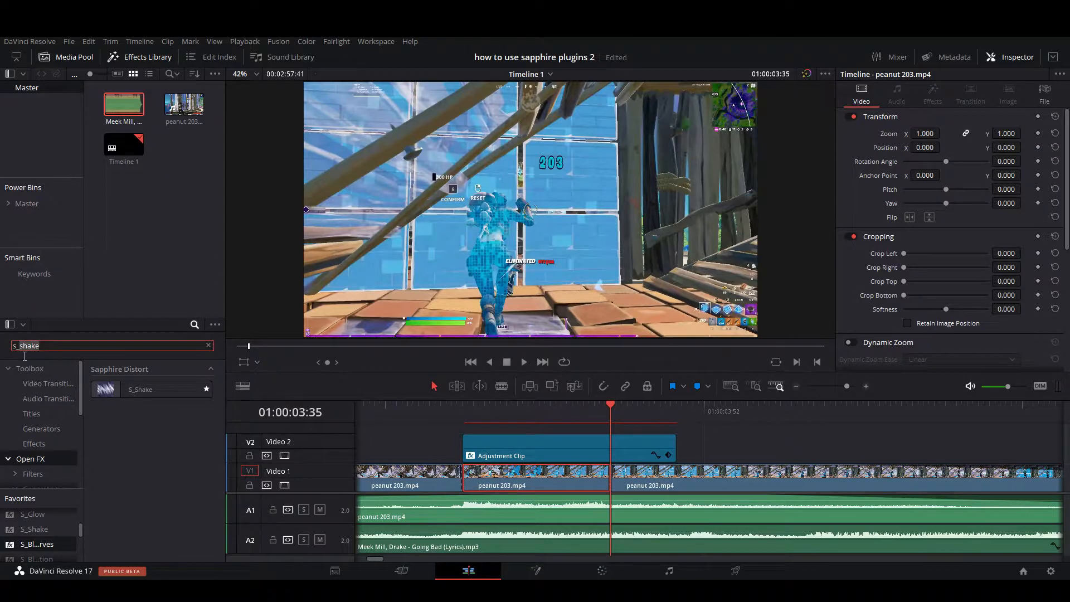
{"action": "type", "text": "s_glow"}
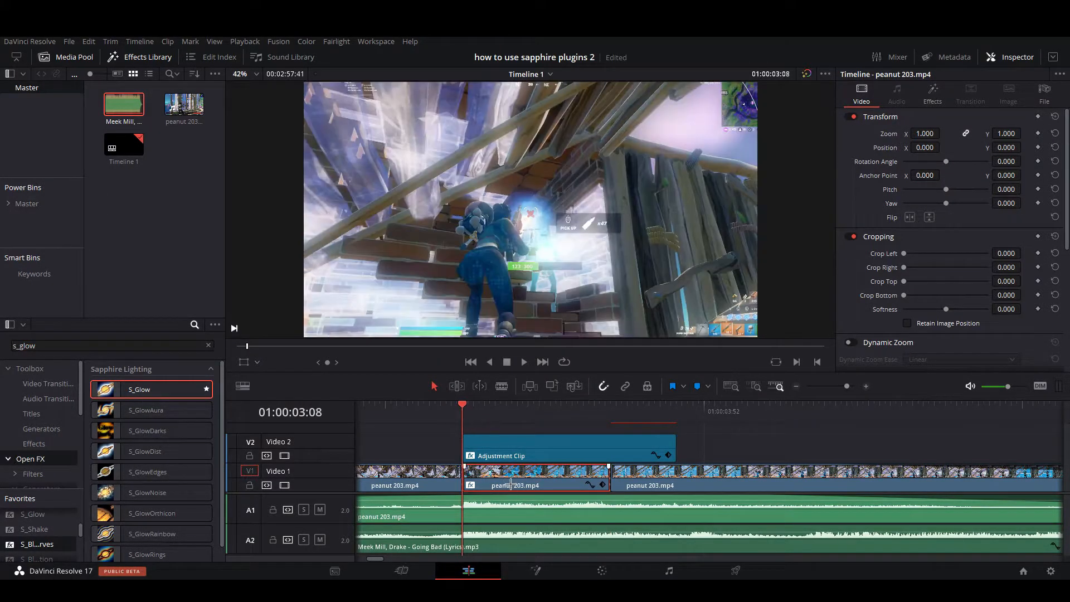
Step: Change the S_Glow colour to salmon pink and raise Threshold to about 0.551
{"action": "left_click", "coordinate": [932, 94]}
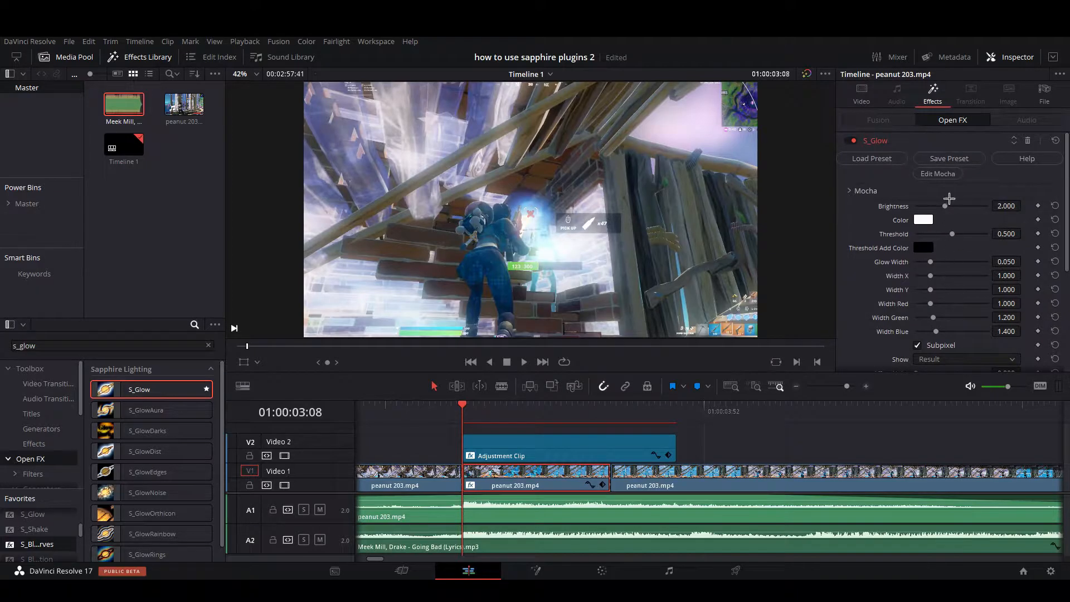
{"action": "left_click", "coordinate": [923, 220]}
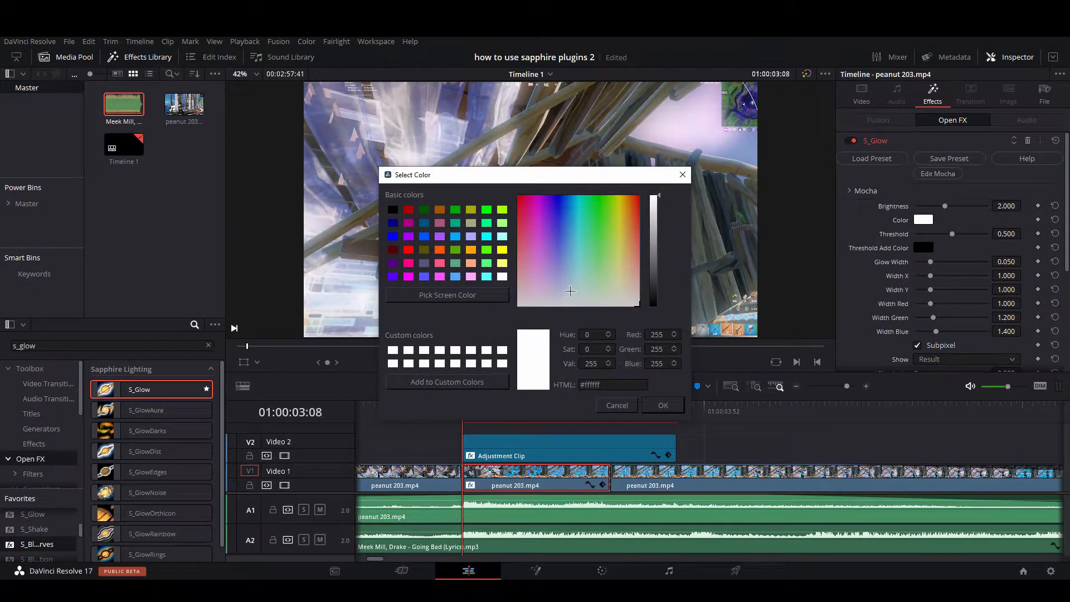
{"action": "left_click", "coordinate": [554, 276]}
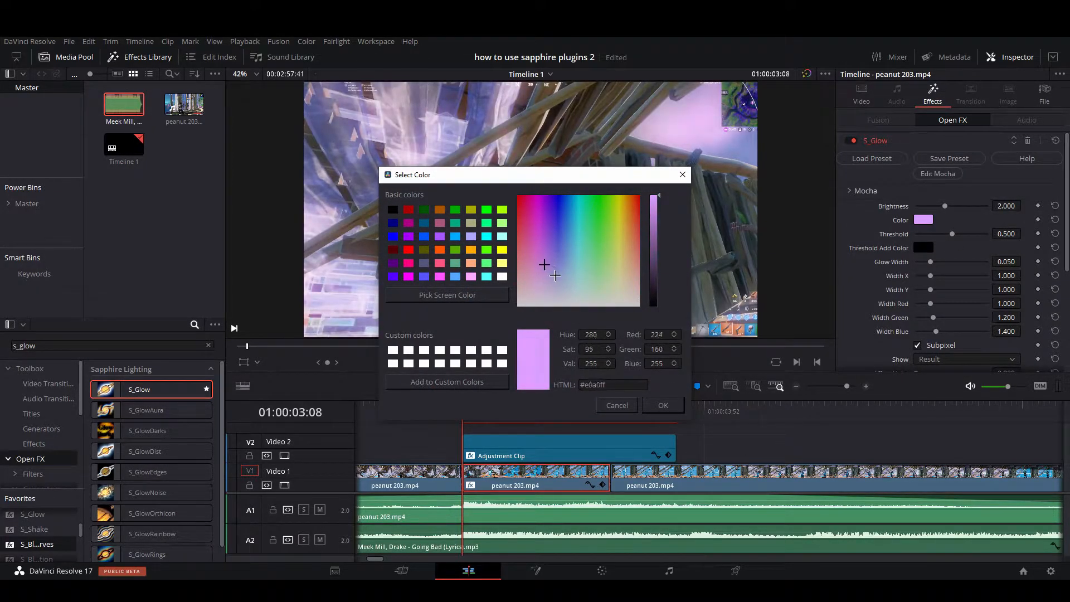
{"action": "left_click", "coordinate": [542, 256]}
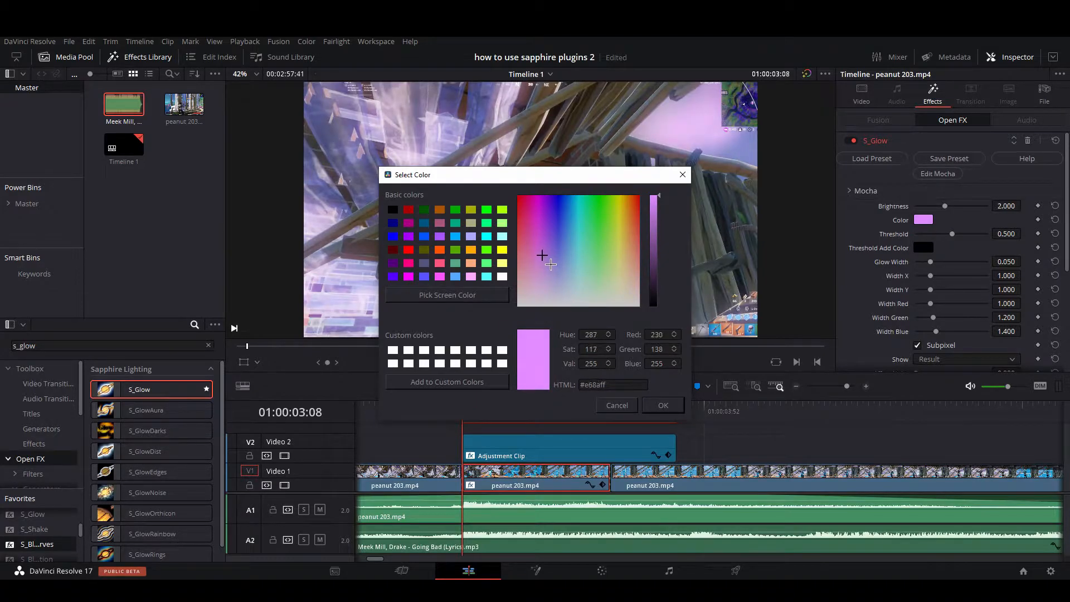
{"action": "left_click", "coordinate": [640, 274]}
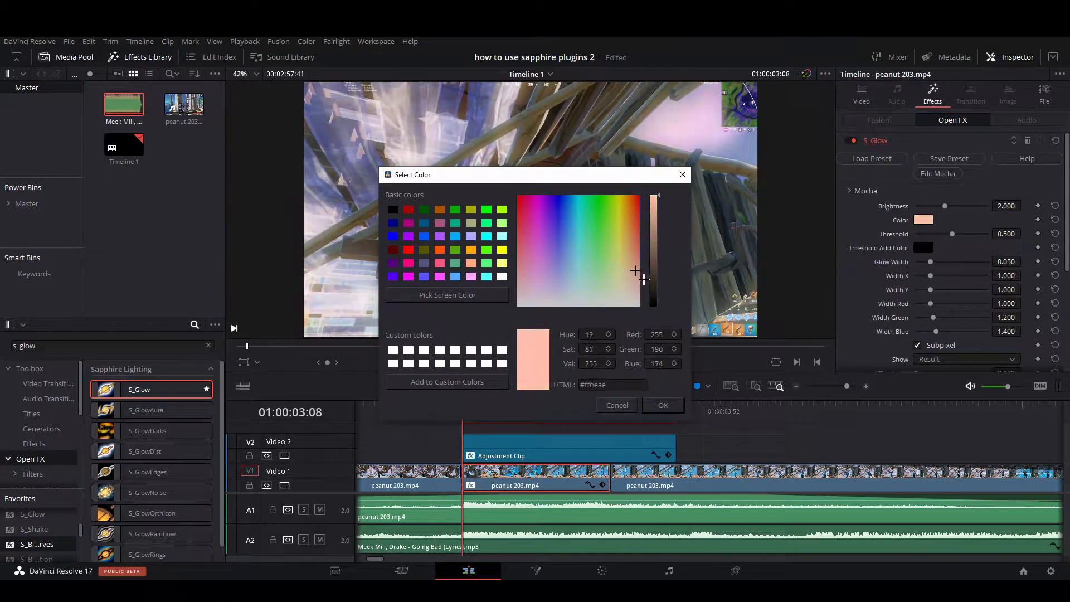
{"action": "left_click", "coordinate": [651, 252]}
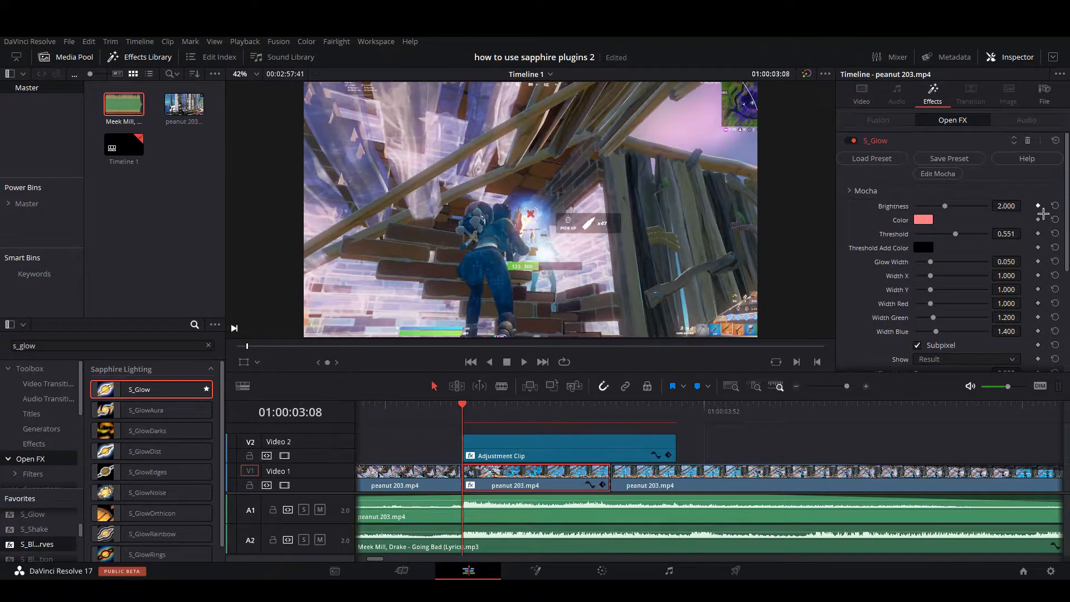
Step: Keyframe S_Glow Brightness so it dips to about 1.85 partway through
{"action": "left_click", "coordinate": [578, 404]}
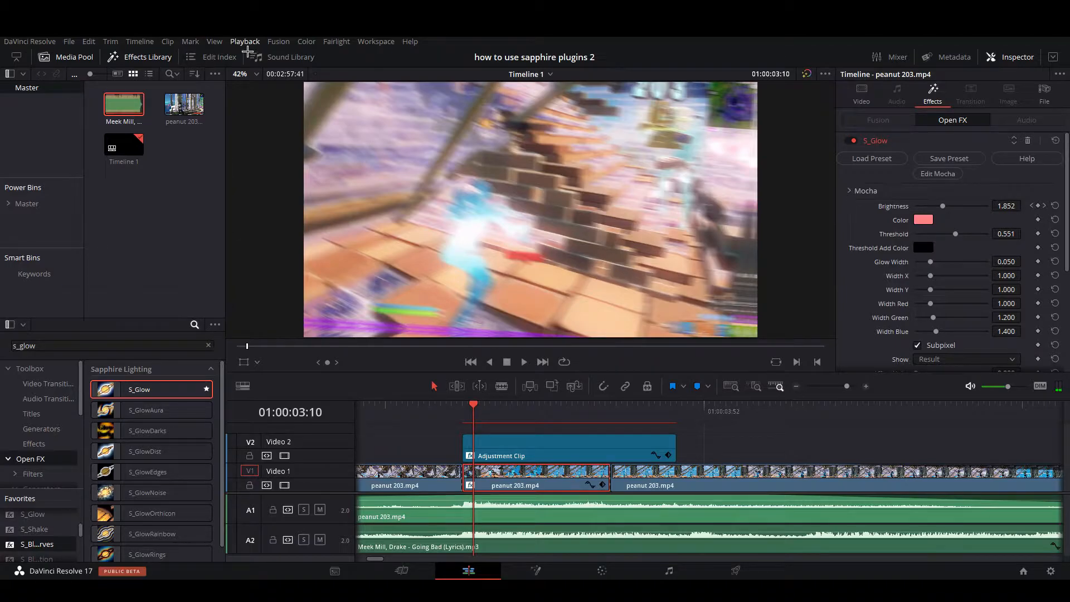
{"action": "left_click", "coordinate": [244, 41]}
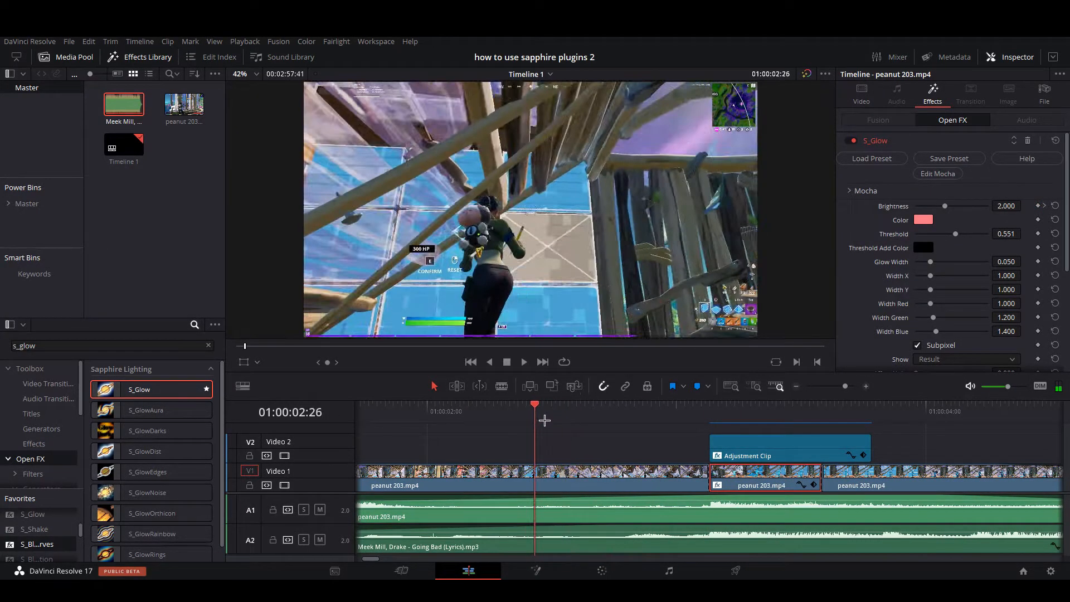
Step: Cut the V1 footage at the playhead just before the glow section
{"action": "left_click", "coordinate": [577, 406]}
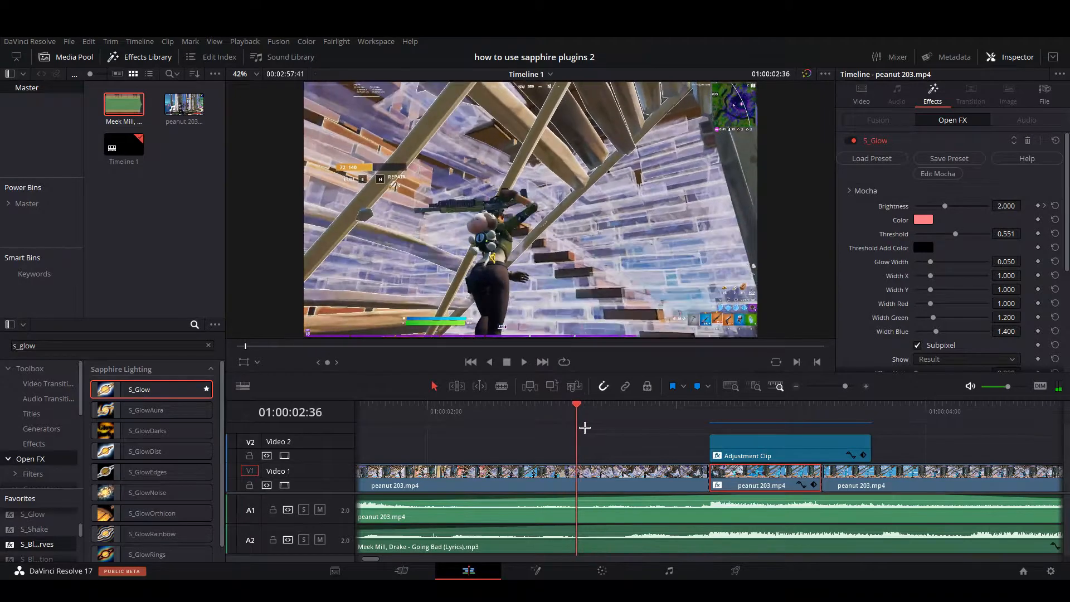
{"action": "left_click_drag", "start_coordinate": [577, 405], "coordinate": [556, 405]}
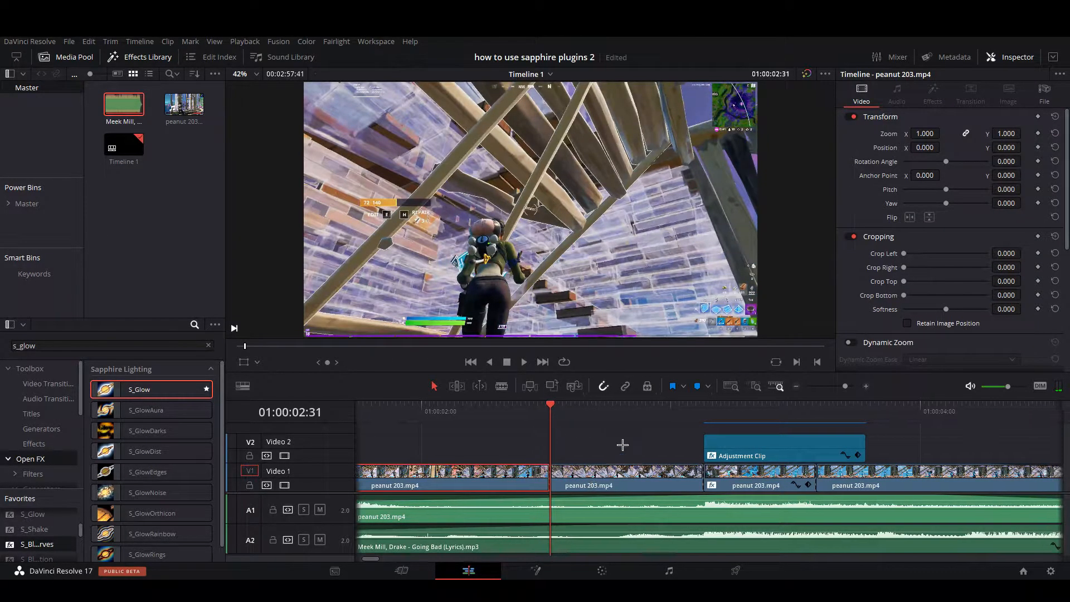
{"action": "left_click", "coordinate": [485, 412]}
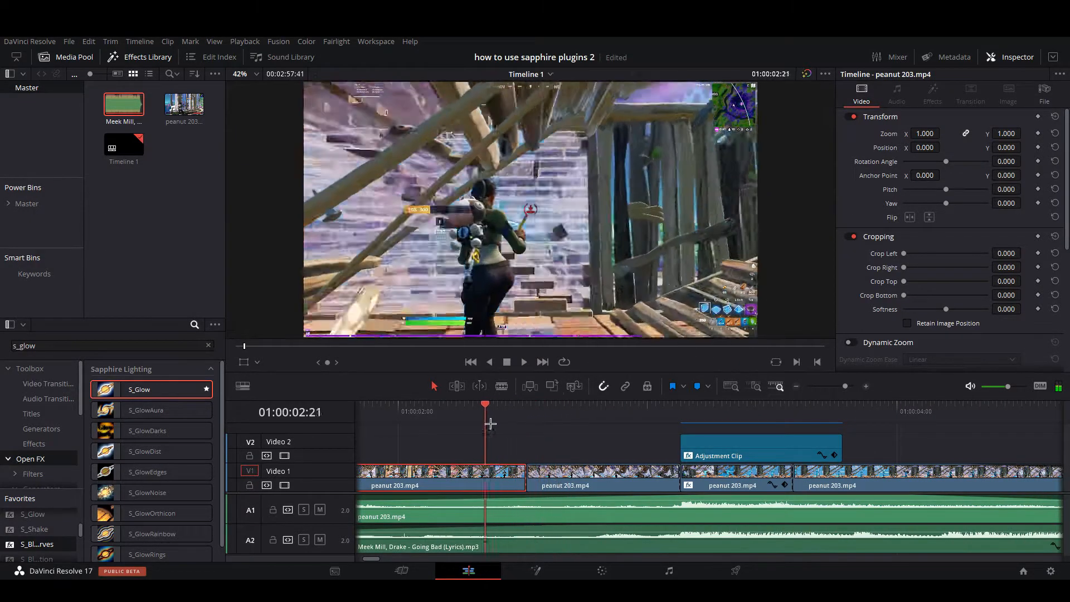
Step: Duplicate the piece onto Video 2, move it earlier, and go to the Color page
{"action": "left_click", "coordinate": [527, 411]}
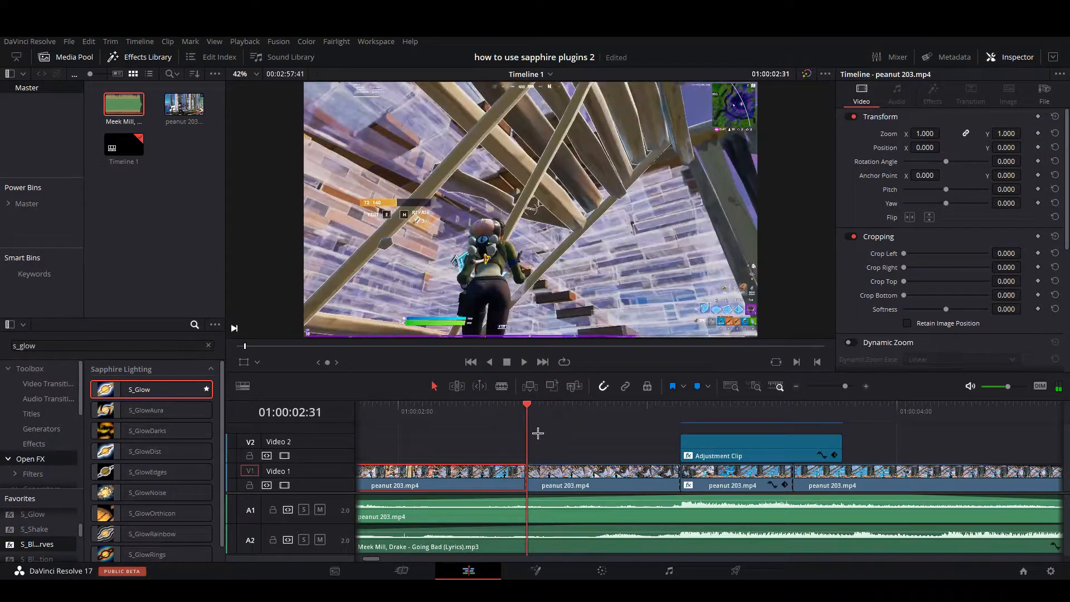
{"action": "left_click", "coordinate": [596, 486]}
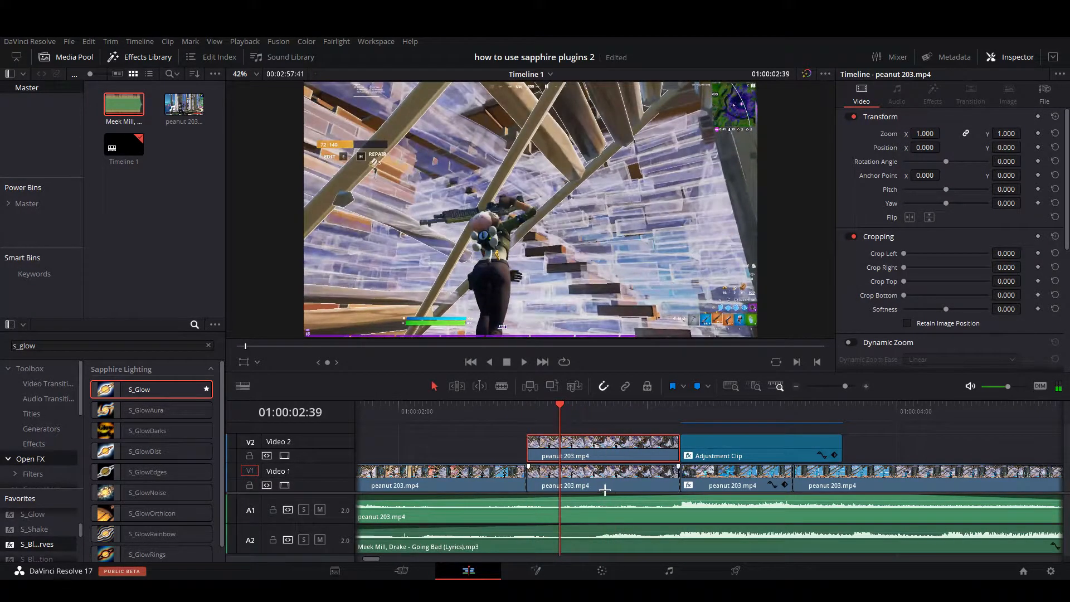
{"action": "left_click_drag", "start_coordinate": [604, 455], "coordinate": [447, 456]}
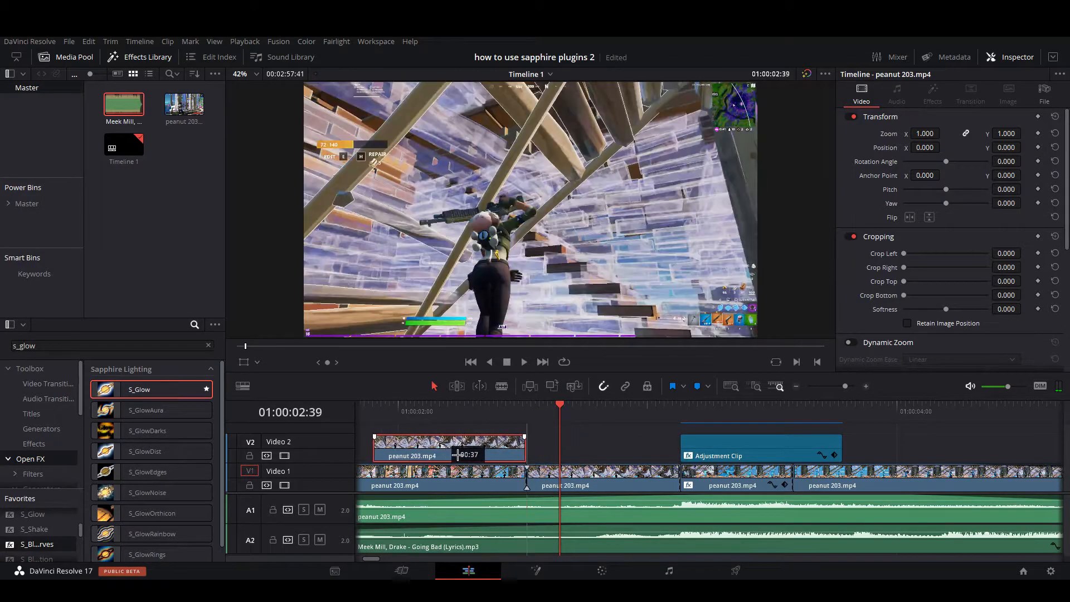
{"action": "left_click", "coordinate": [601, 485]}
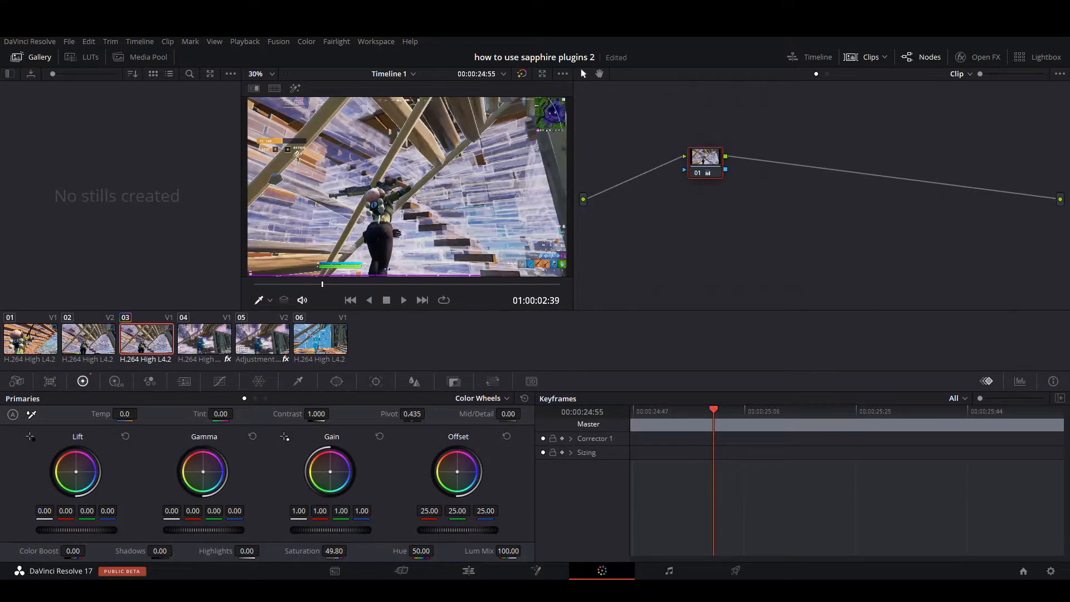
Step: Desaturate the duplicate and set Shadows -100, Highlights -37.5, Tint 12, Temp 280
{"action": "left_click_drag", "start_coordinate": [334, 539], "coordinate": [334, 550]}
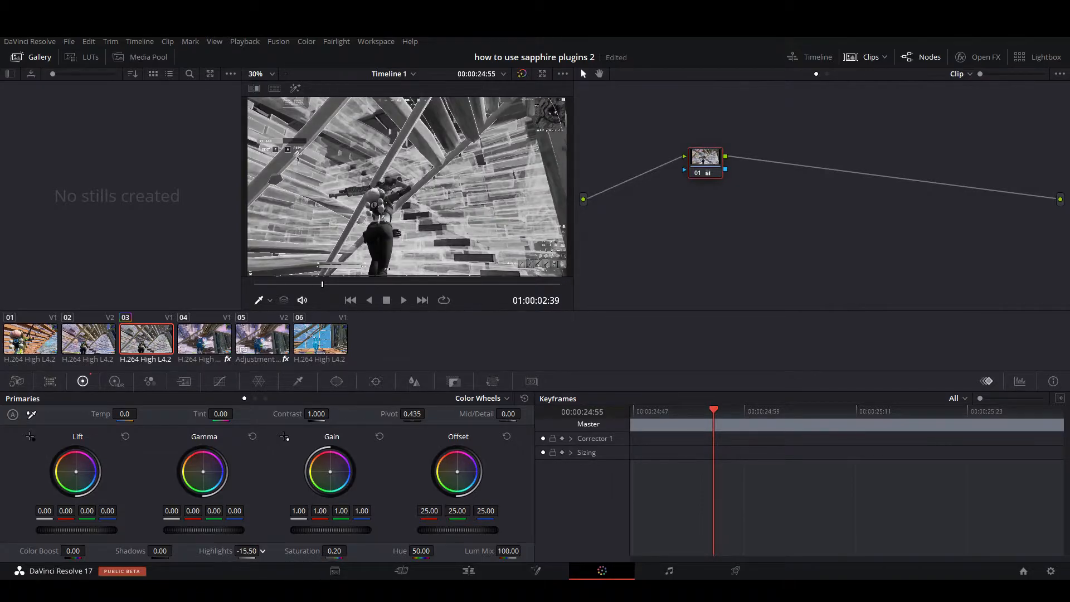
{"action": "left_click_drag", "start_coordinate": [259, 558], "coordinate": [246, 559]}
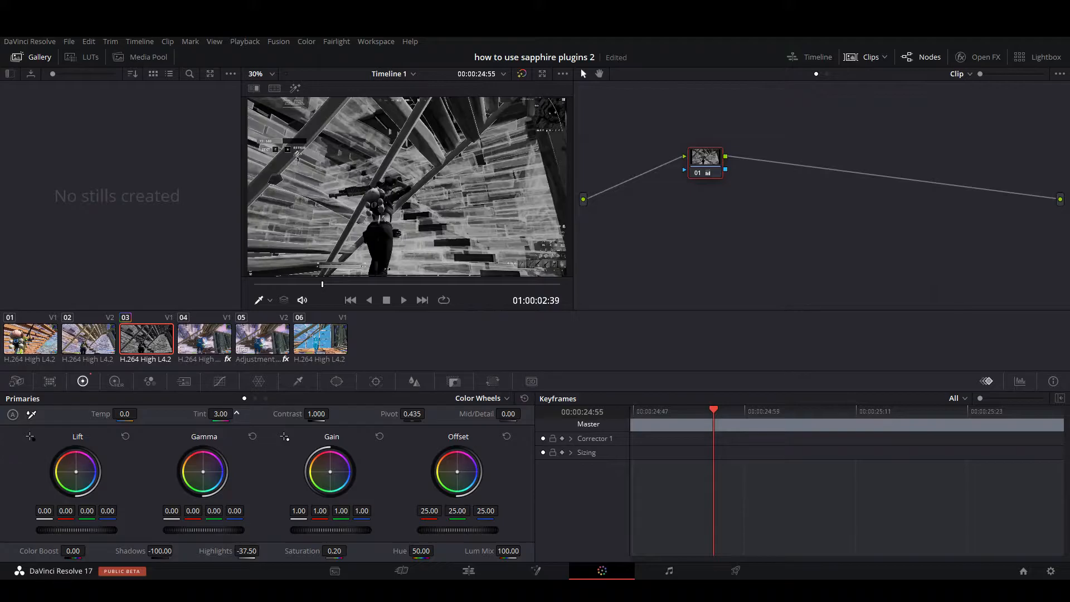
{"action": "left_click_drag", "start_coordinate": [212, 419], "coordinate": [232, 420]}
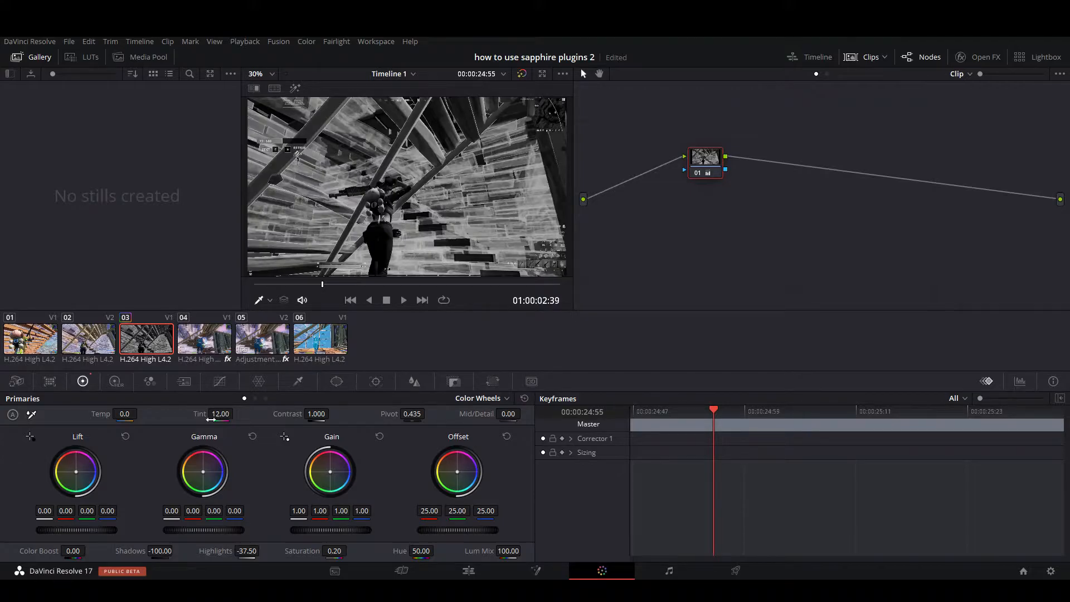
{"action": "left_click_drag", "start_coordinate": [125, 413], "coordinate": [212, 414]}
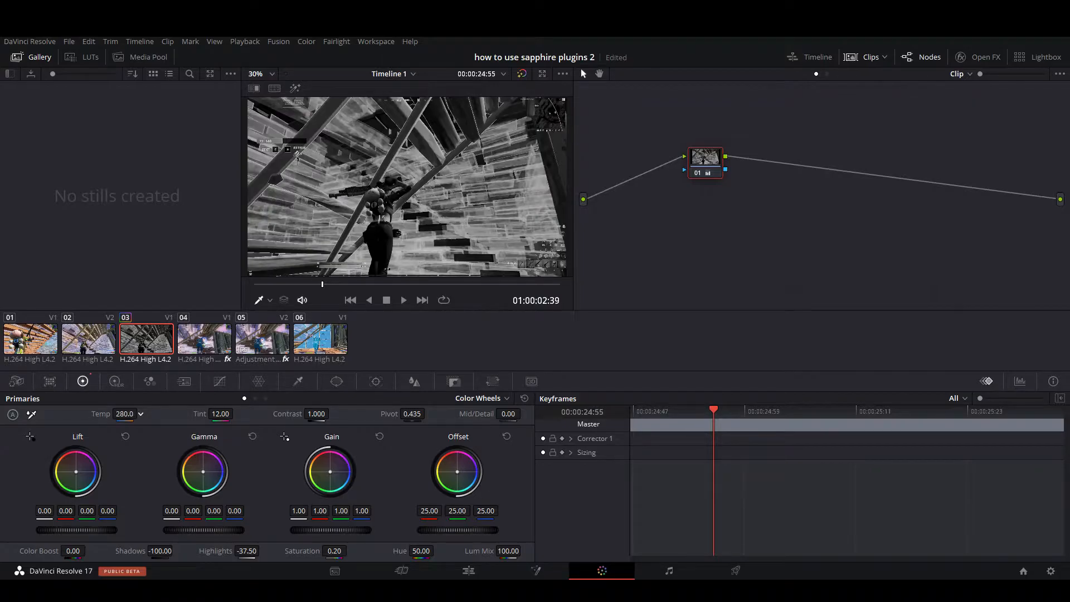
{"action": "left_click_drag", "start_coordinate": [125, 413], "coordinate": [157, 414]}
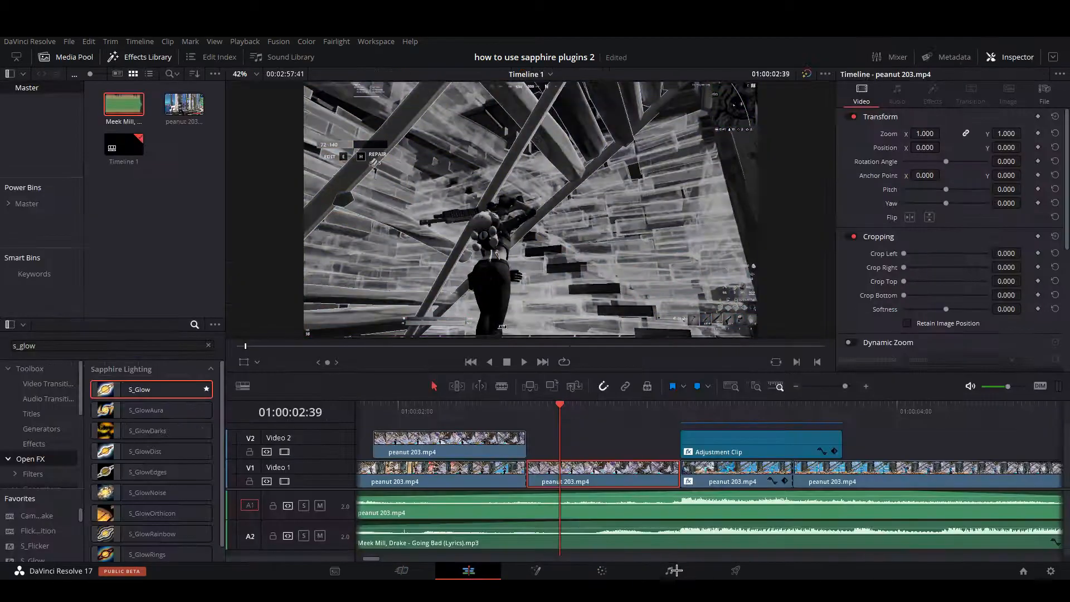
Step: Select the black-and-white duplicate and apply S_WipePixelate, found by searching 'pix'
{"action": "left_click", "coordinate": [630, 422]}
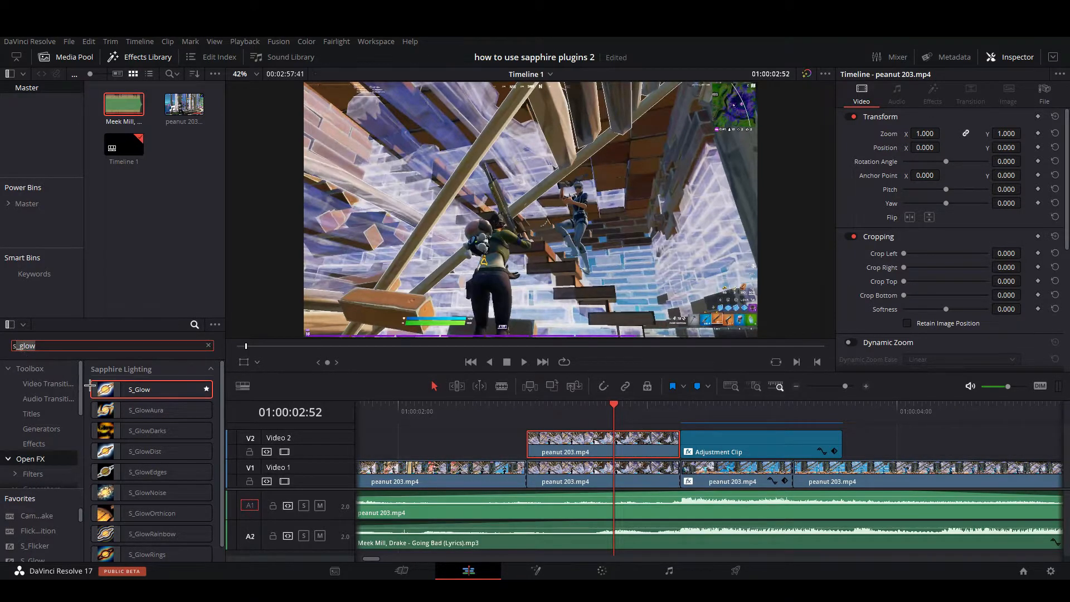
{"action": "type", "text": "s_p"}
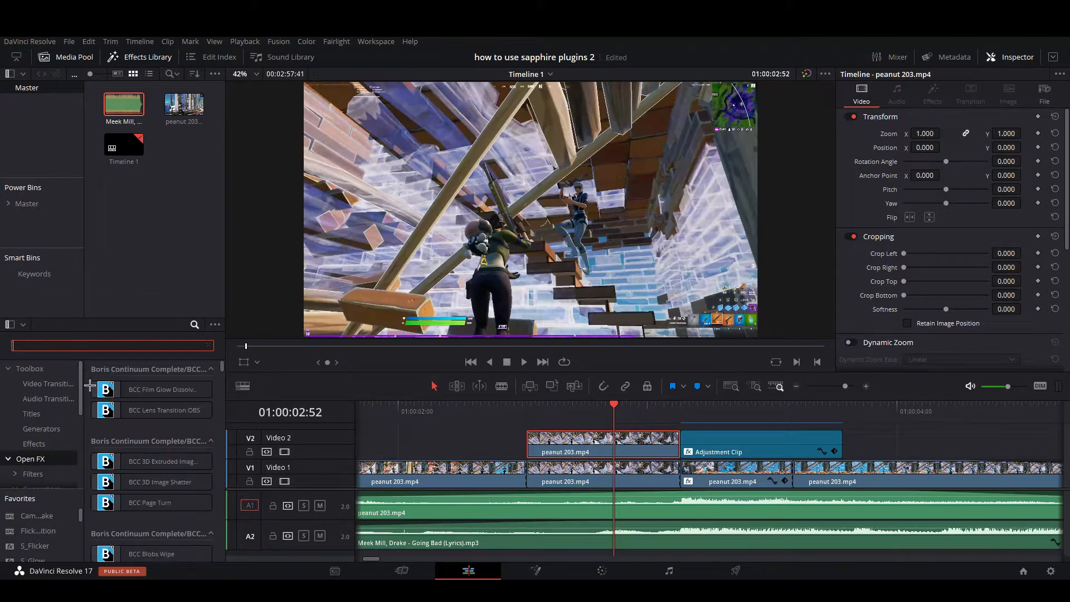
{"action": "type", "text": "pix"}
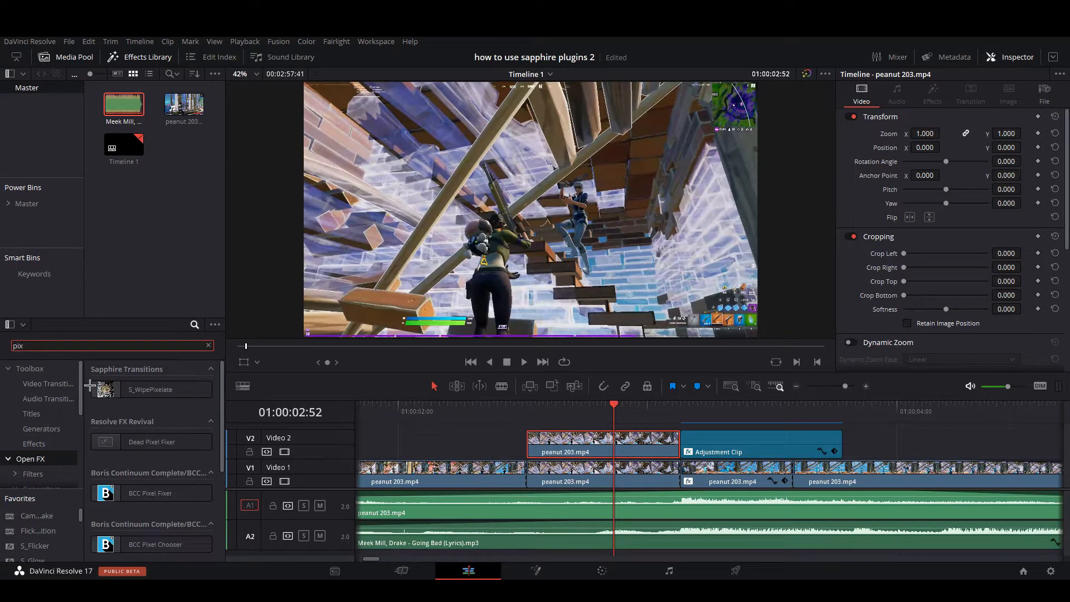
{"action": "left_click", "coordinate": [103, 346]}
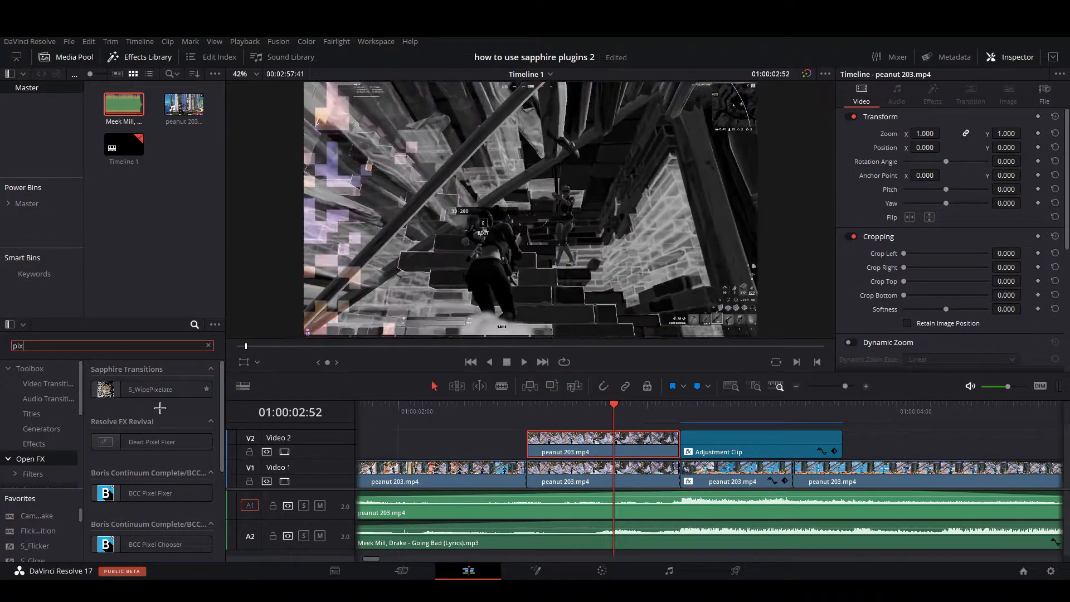
{"action": "left_click", "coordinate": [150, 389]}
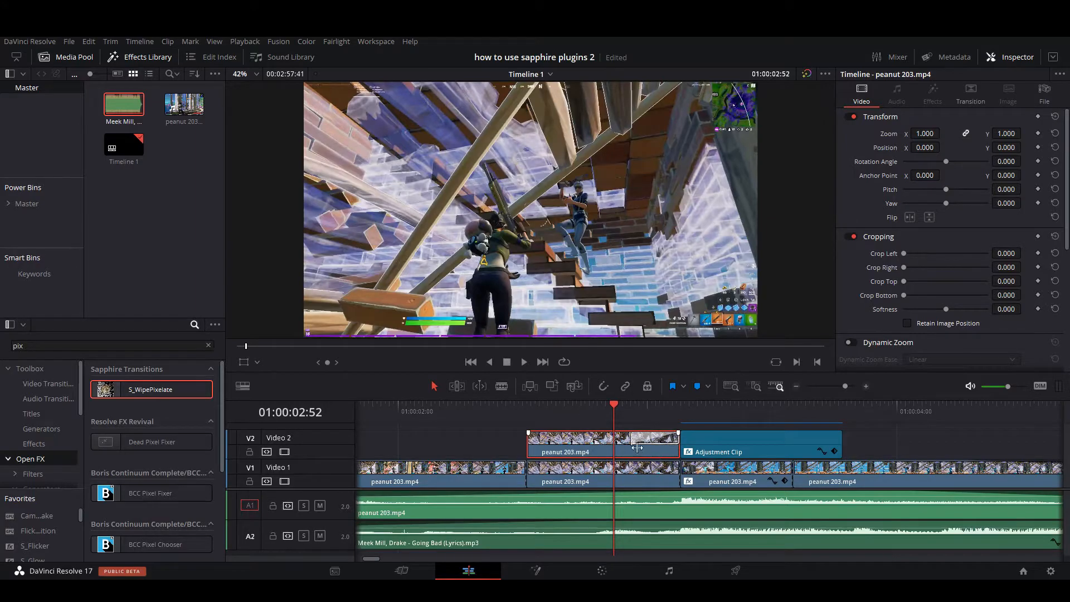
{"action": "left_click", "coordinate": [621, 447]}
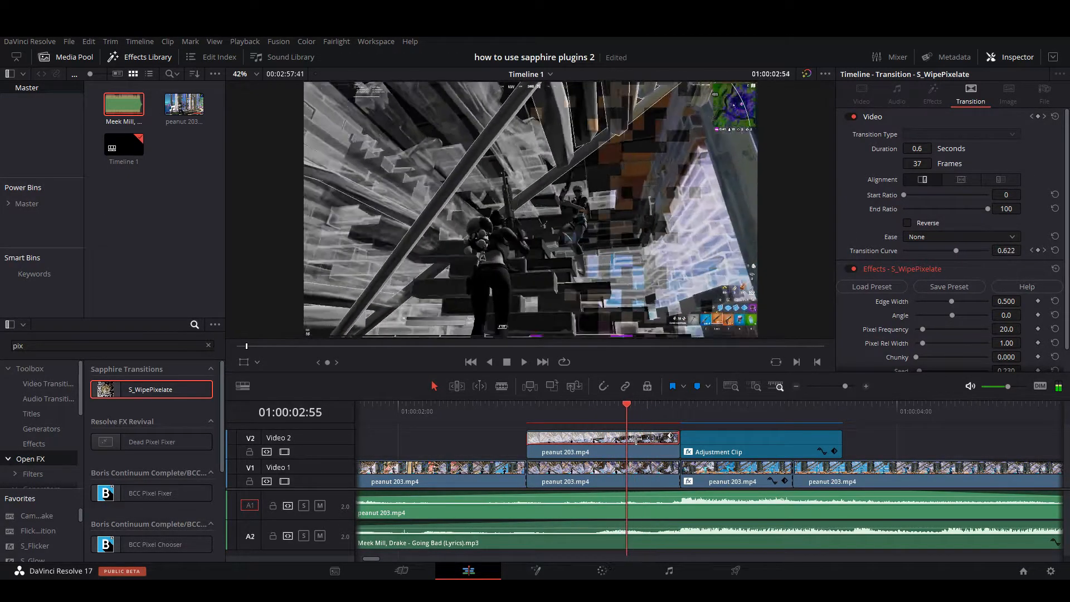
{"action": "left_click_drag", "start_coordinate": [626, 403], "coordinate": [560, 404]}
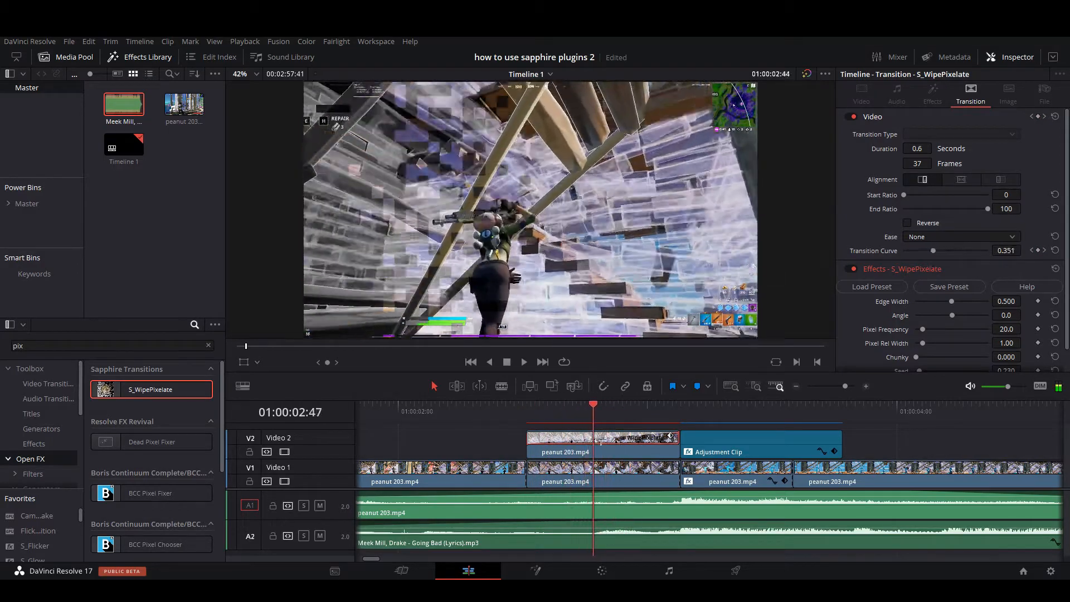
{"action": "left_click", "coordinate": [563, 471]}
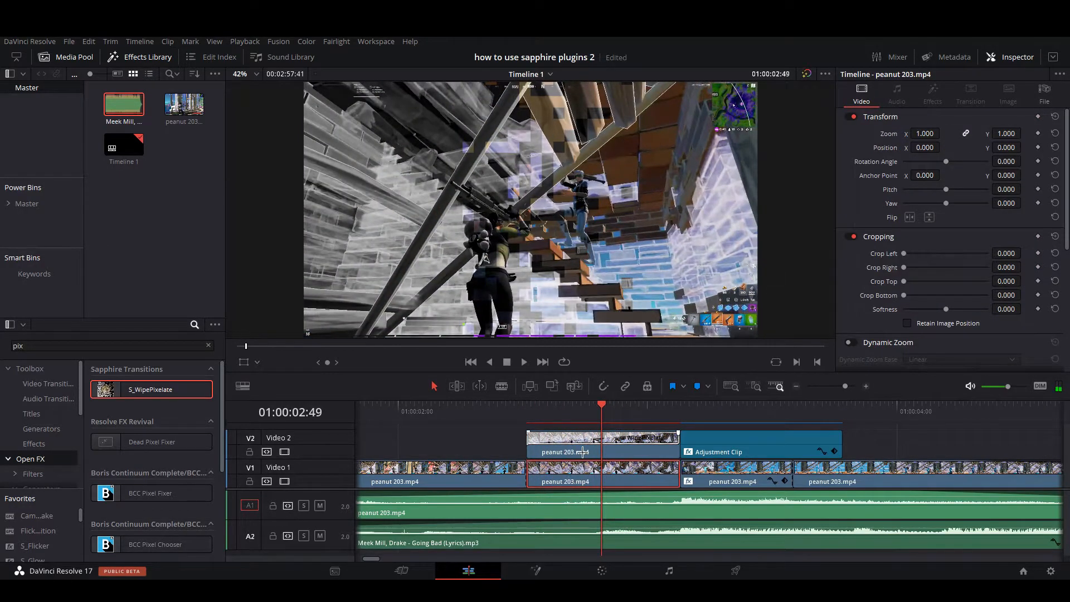
Step: Set the wipe's Edge Width 0.561, Angle -30.6 and Pixel Frequency 17.3
{"action": "left_click", "coordinate": [602, 437]}
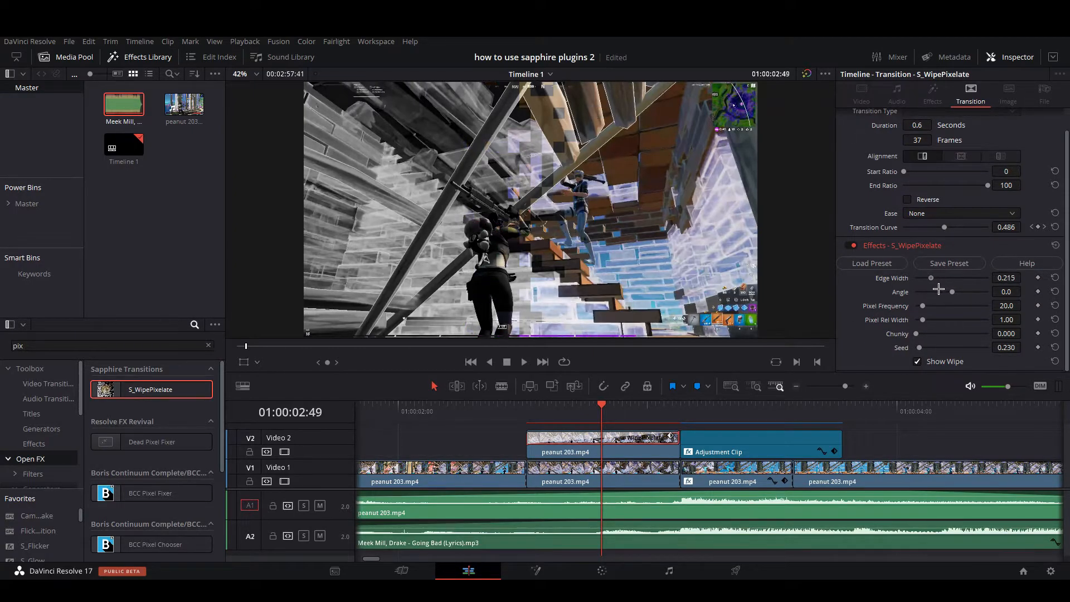
{"action": "left_click_drag", "start_coordinate": [930, 277], "coordinate": [972, 277]}
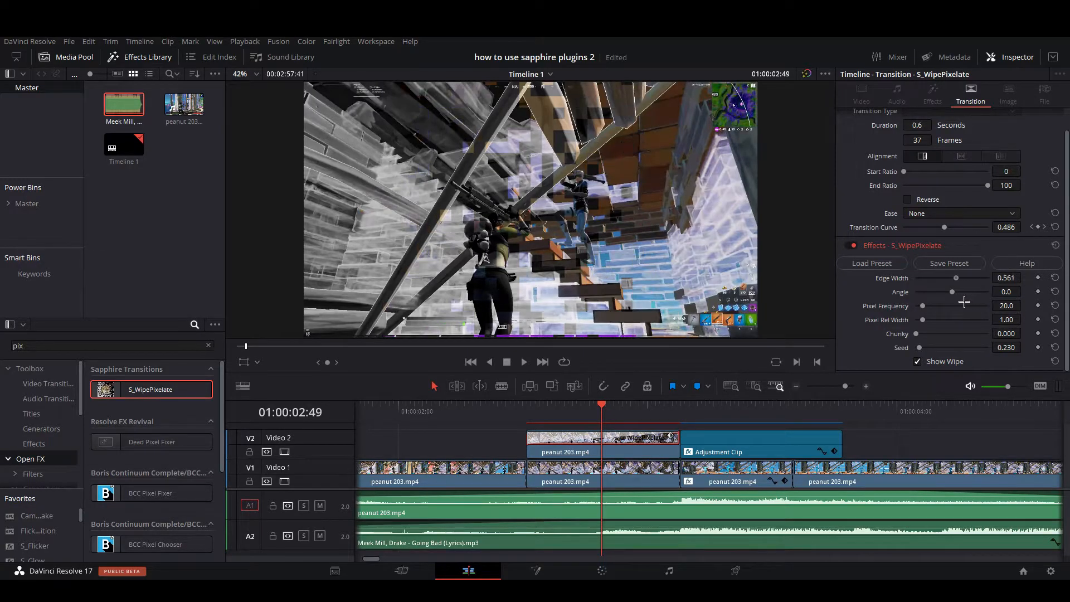
{"action": "left_click_drag", "start_coordinate": [952, 292], "coordinate": [963, 291]}
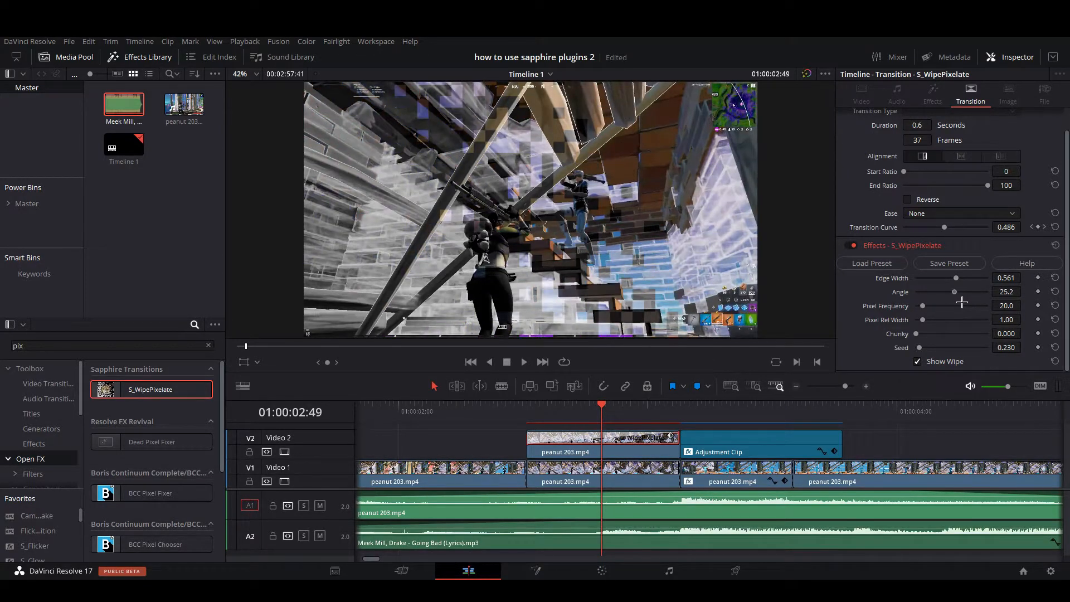
{"action": "left_click_drag", "start_coordinate": [955, 291], "coordinate": [936, 291]}
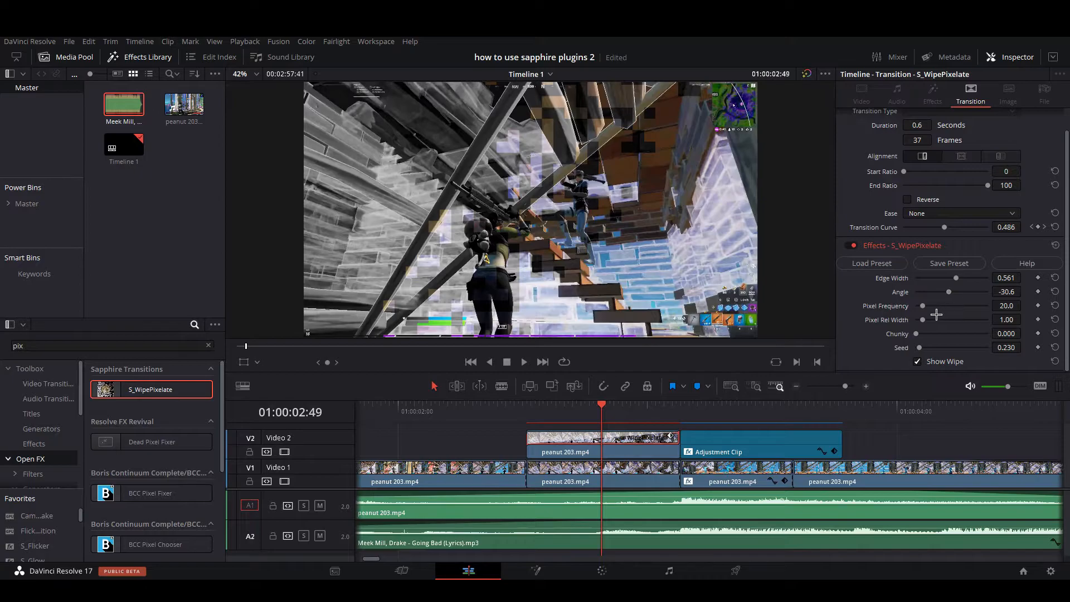
{"action": "left_click_drag", "start_coordinate": [921, 305], "coordinate": [961, 305]}
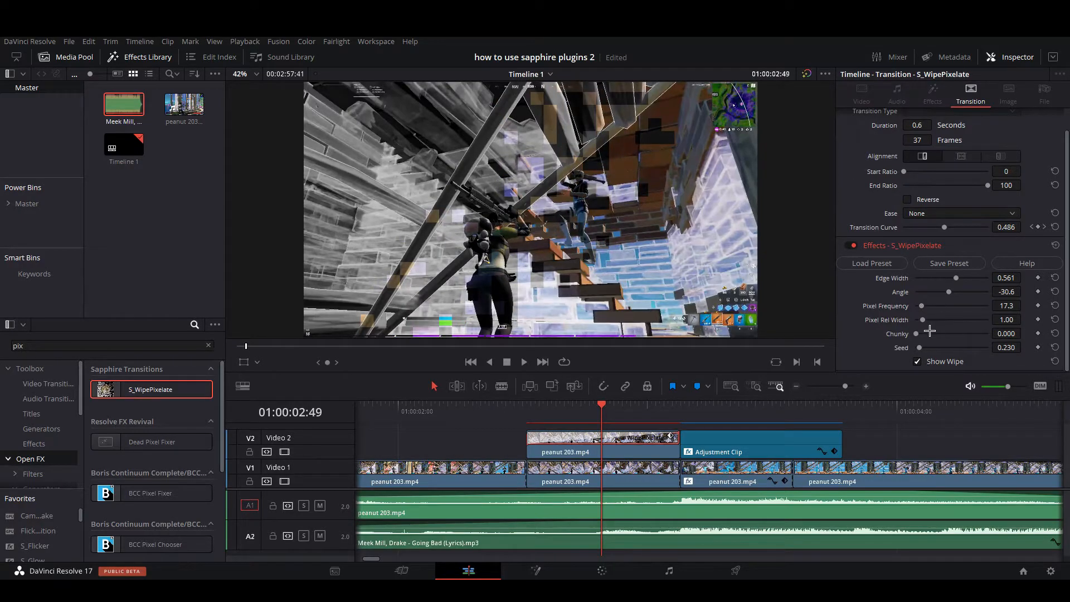
Step: Keep relative pixel width at 1.00, and set Chunky 0.186 and Seed 0.299
{"action": "left_click_drag", "start_coordinate": [921, 320], "coordinate": [927, 320]}
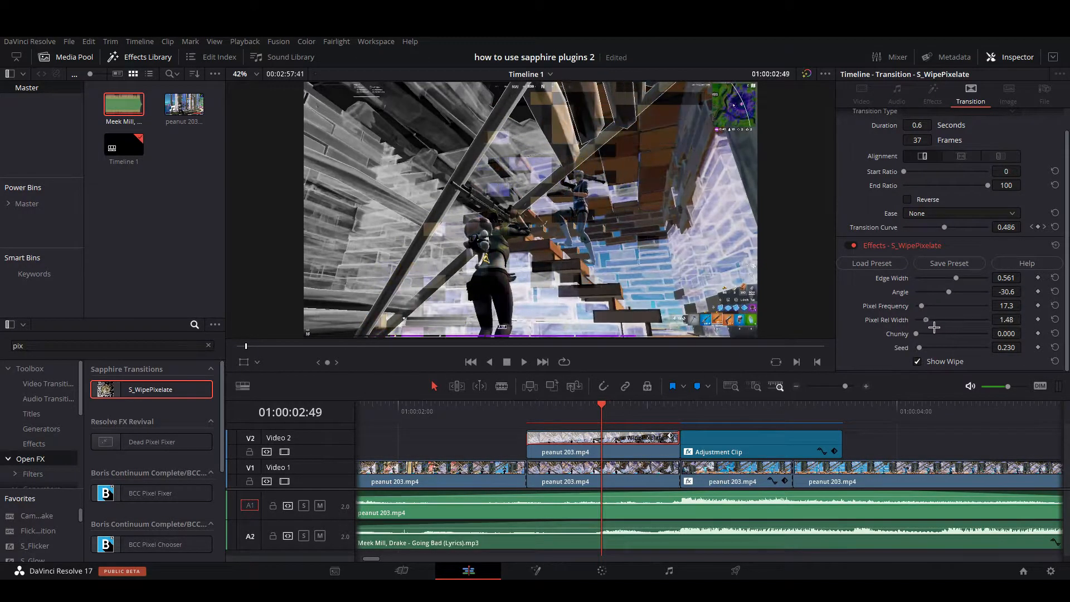
{"action": "left_click_drag", "start_coordinate": [928, 319], "coordinate": [921, 319]}
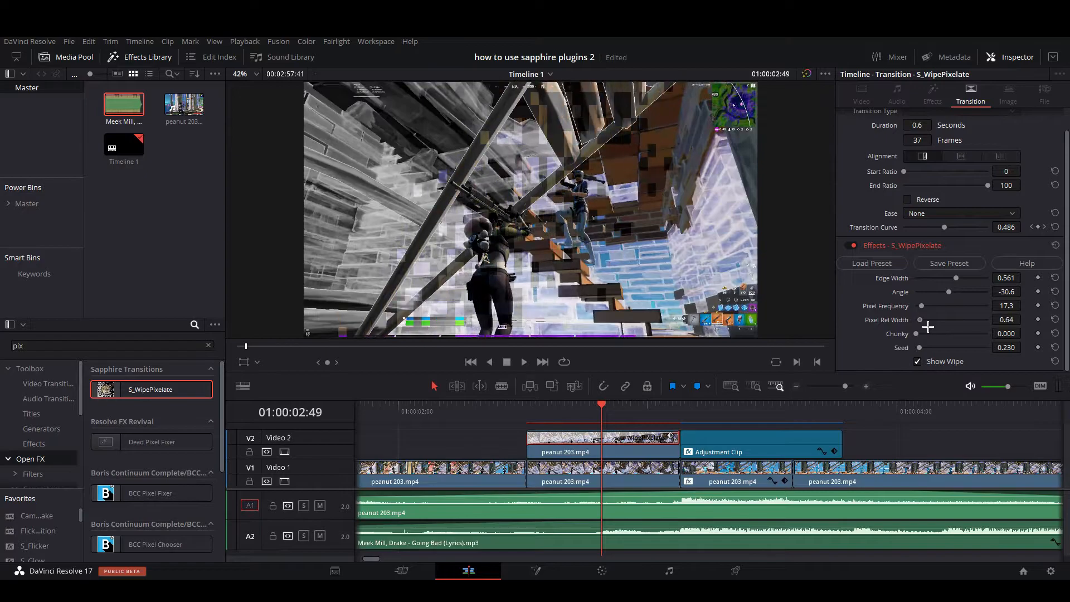
{"action": "left_click_drag", "start_coordinate": [920, 319], "coordinate": [935, 319]}
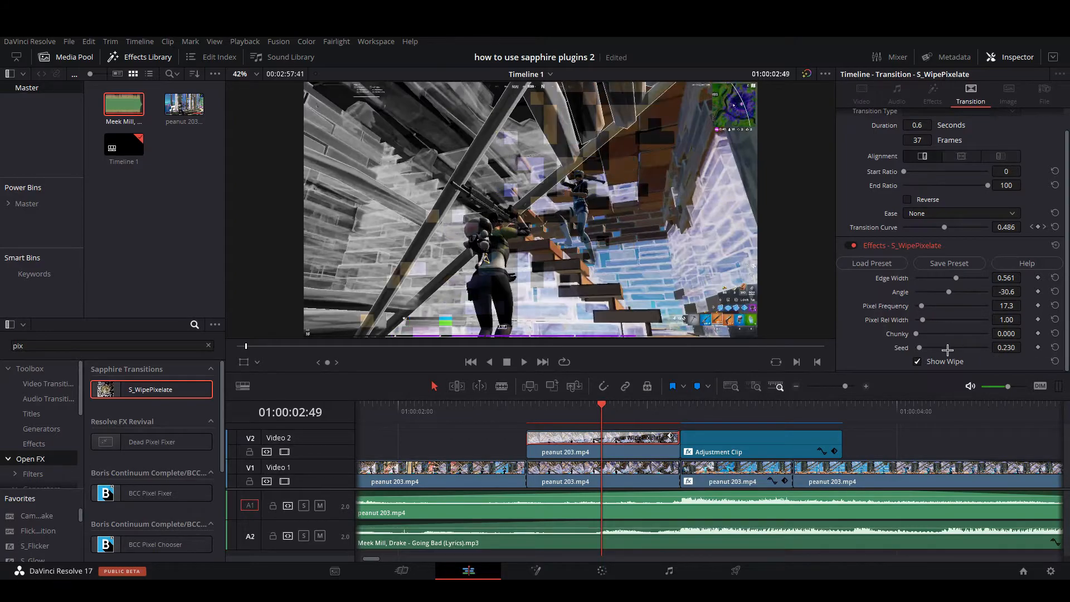
{"action": "left_click_drag", "start_coordinate": [917, 334], "coordinate": [948, 334]}
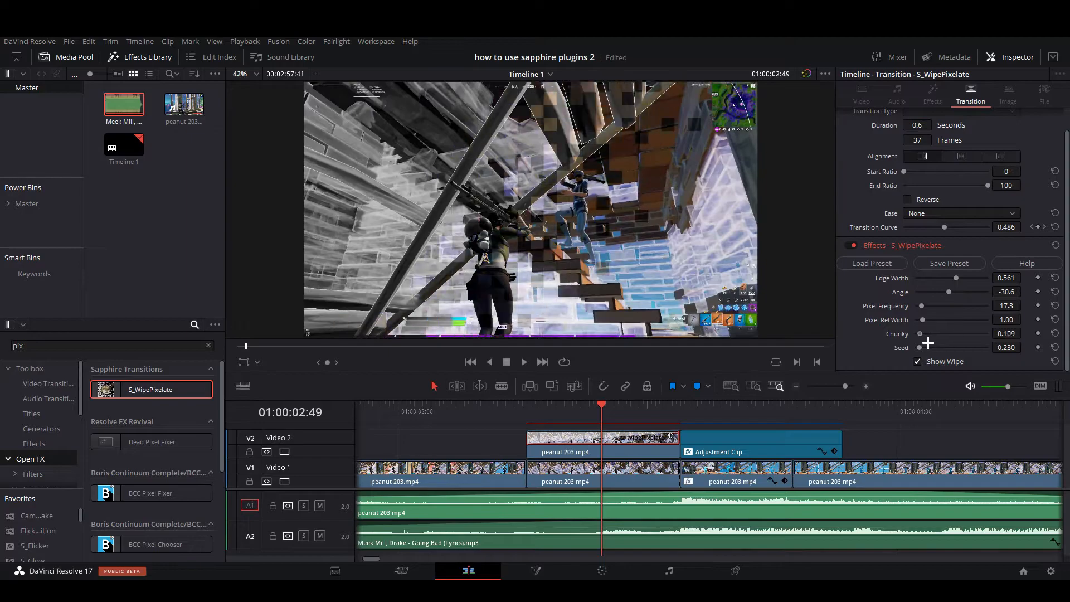
{"action": "left_click_drag", "start_coordinate": [928, 334], "coordinate": [939, 334]}
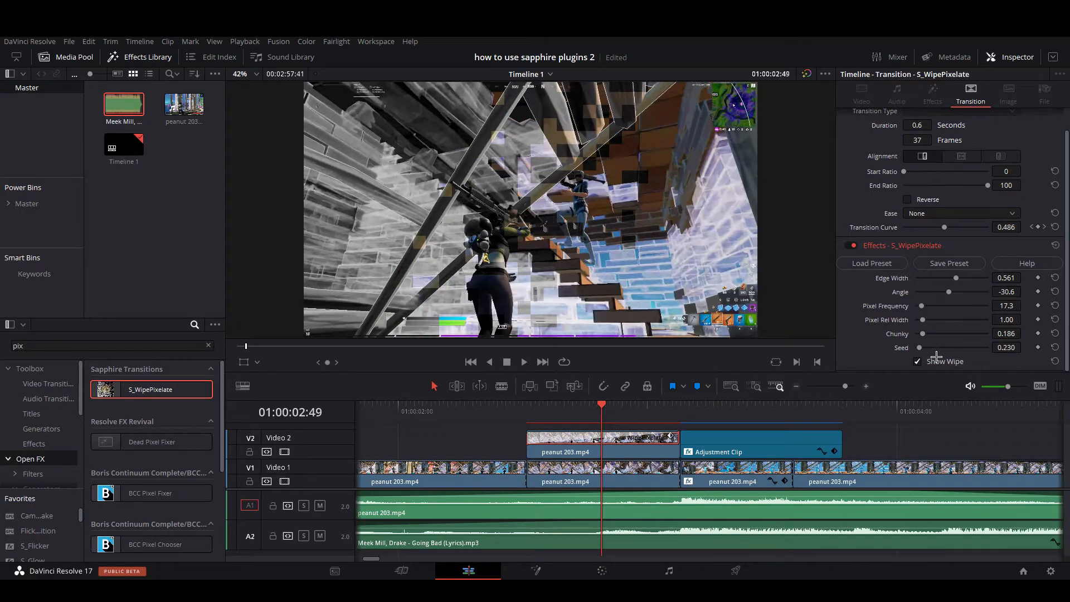
{"action": "left_click_drag", "start_coordinate": [935, 355], "coordinate": [942, 355]}
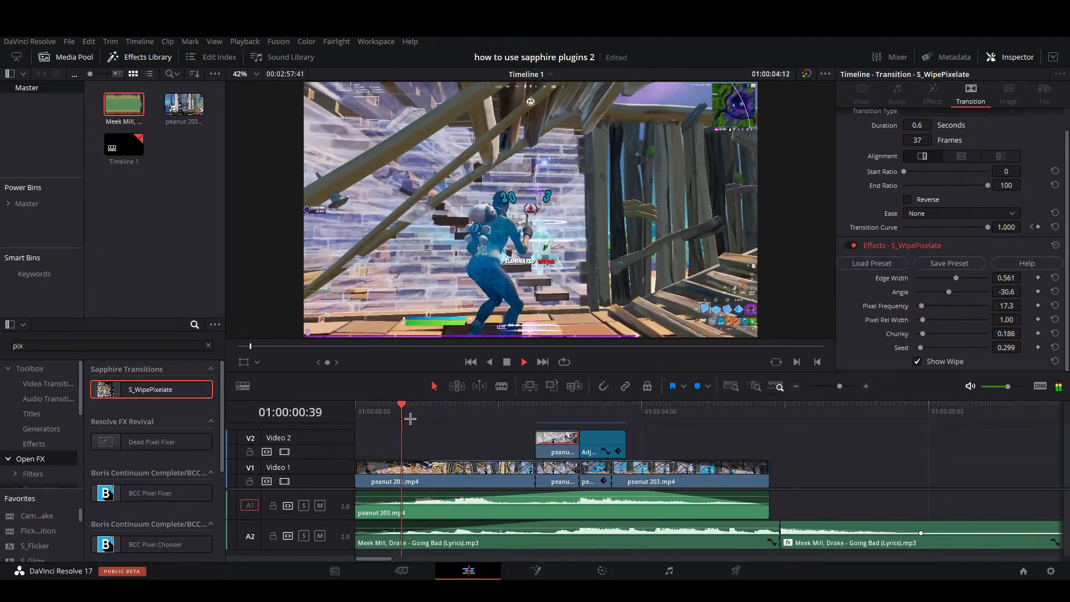
{"action": "left_click_drag", "start_coordinate": [401, 406], "coordinate": [431, 407]}
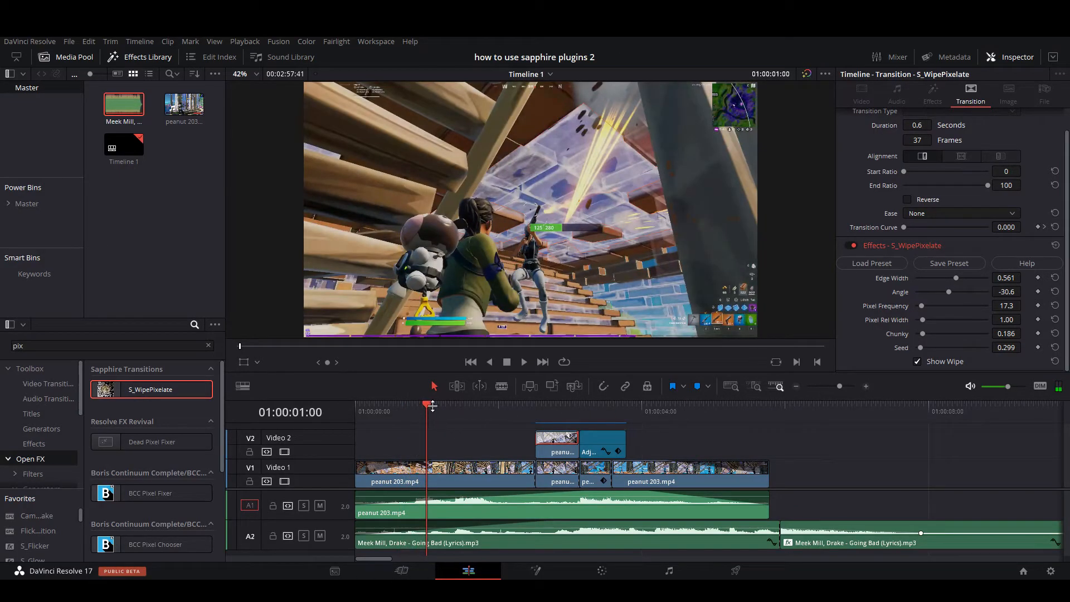
{"action": "left_click", "coordinate": [523, 362]}
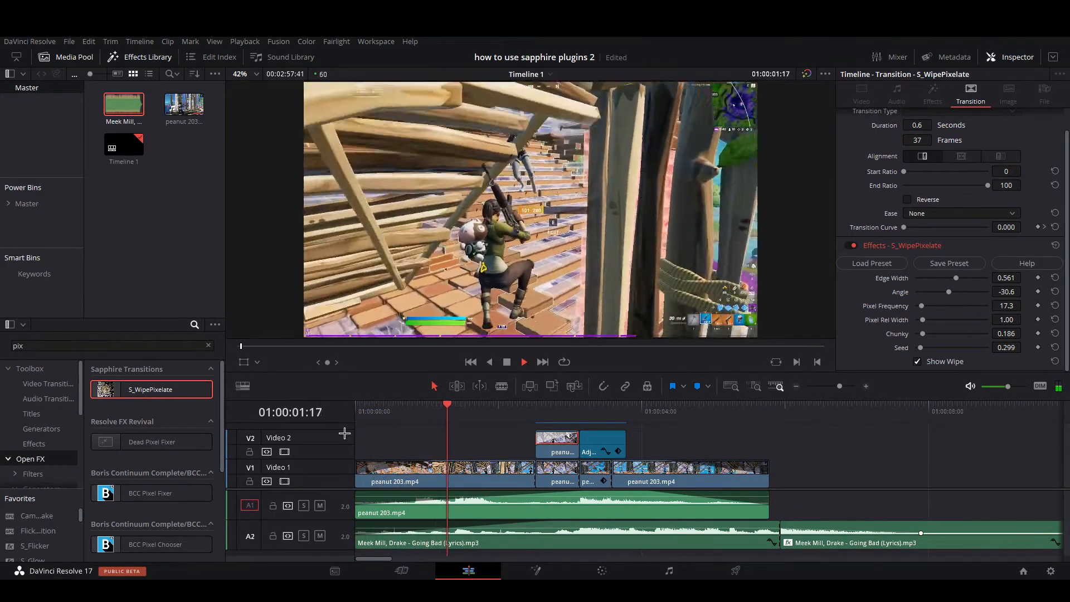